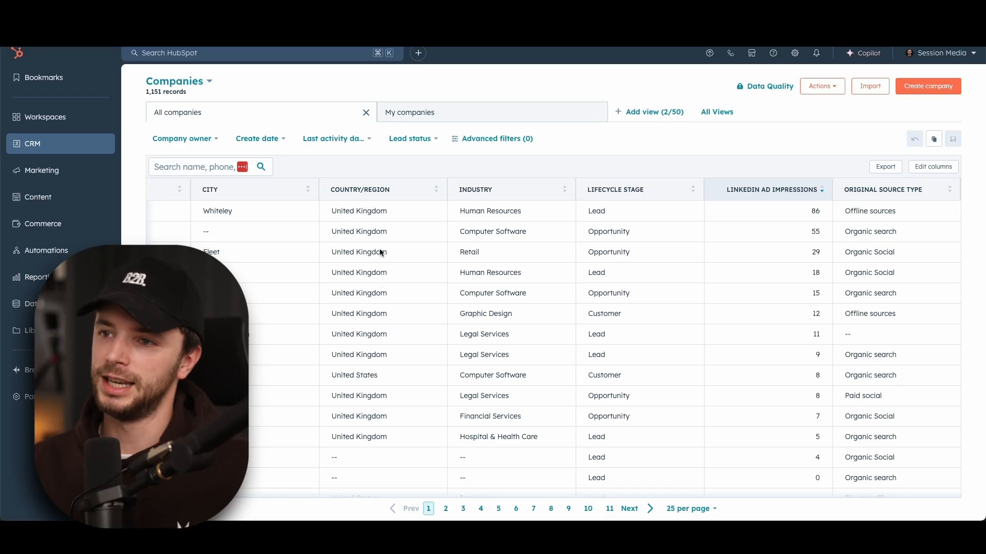
pyautogui.moveTo(468, 247)
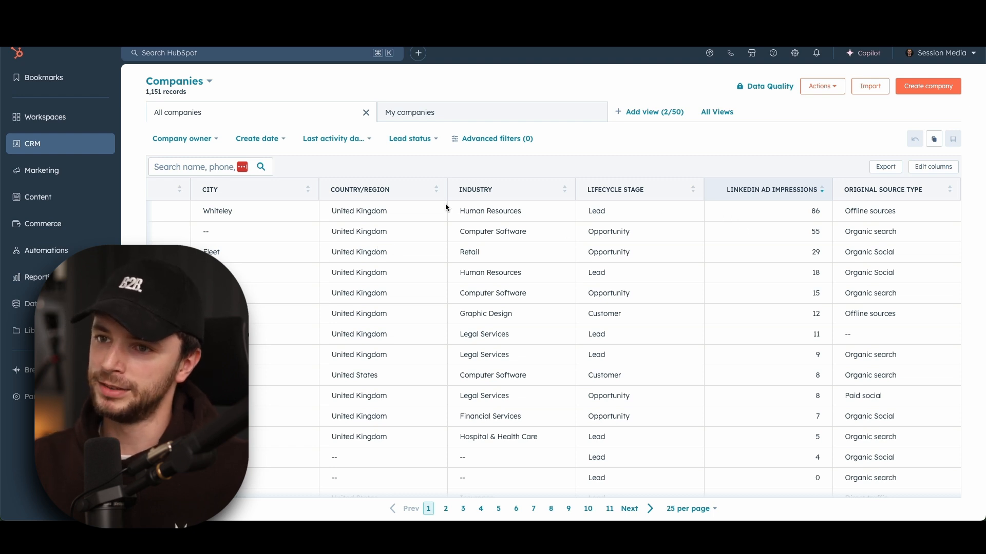
pyautogui.moveTo(492, 203)
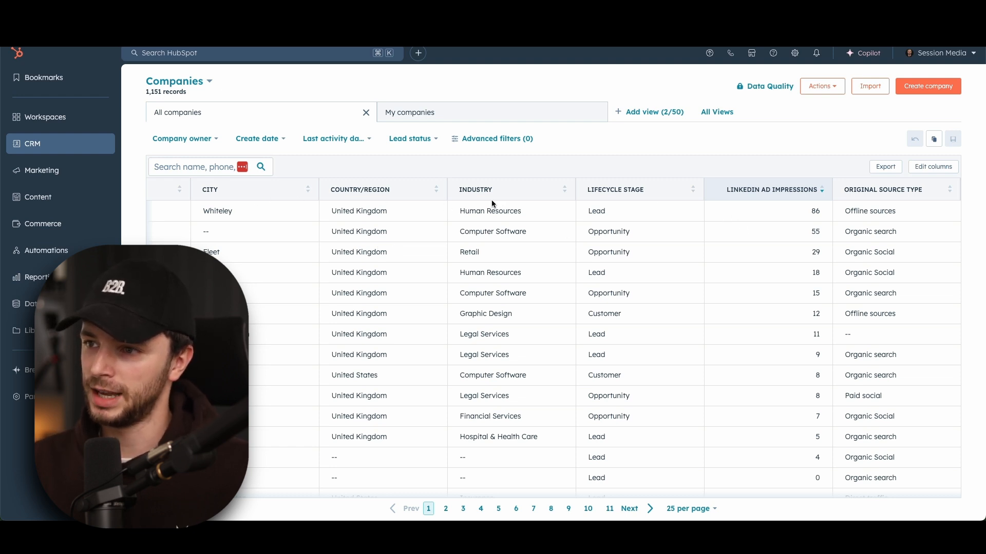
pyautogui.moveTo(898, 193)
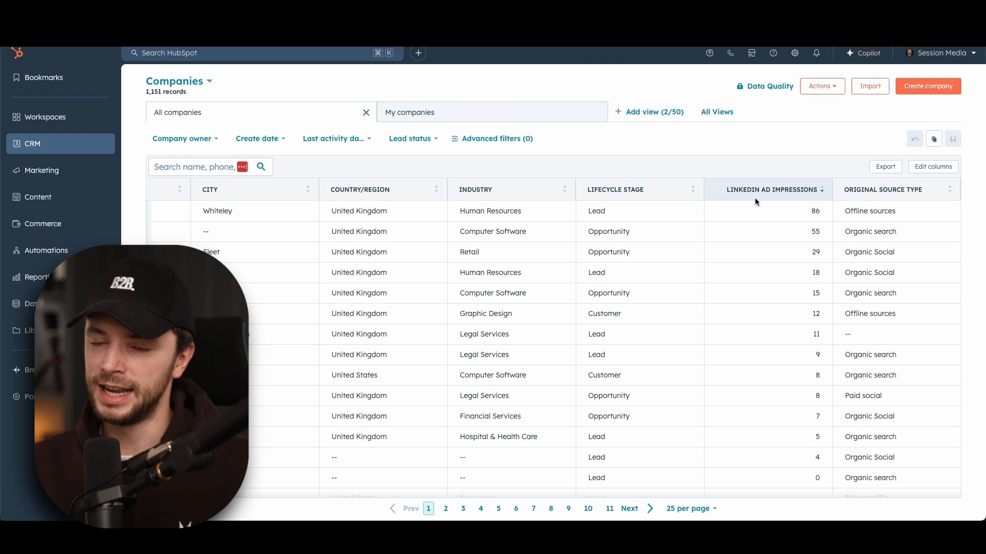
pyautogui.moveTo(740, 199)
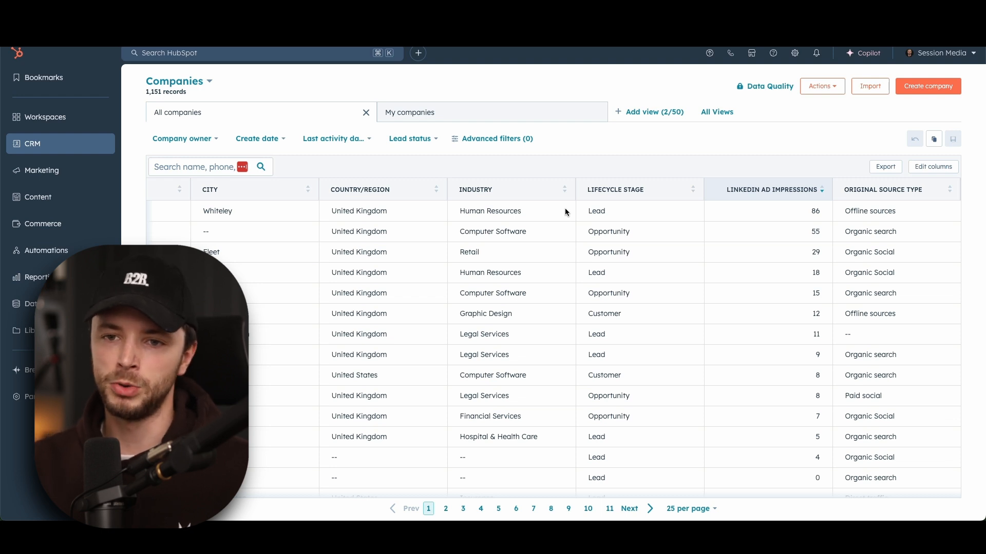
pyautogui.moveTo(692, 389)
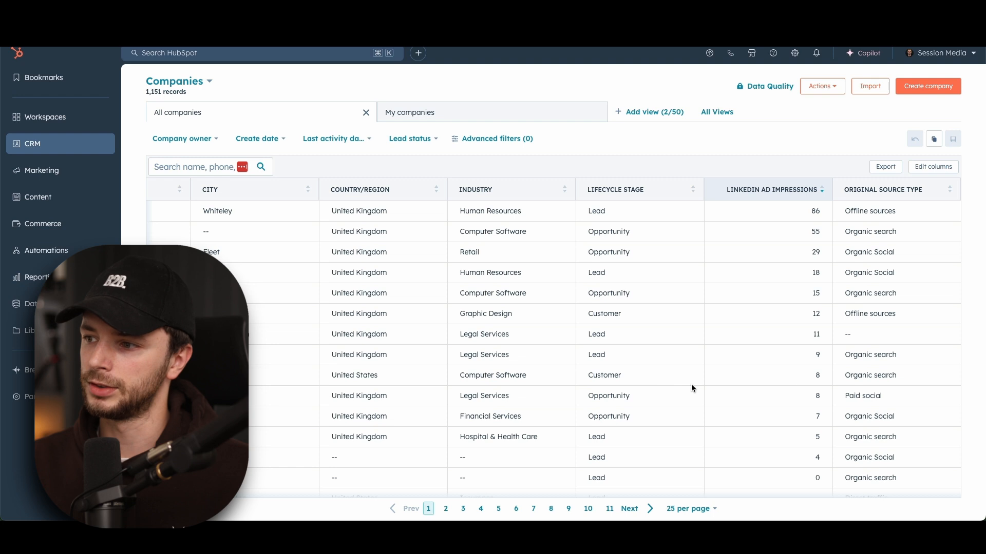
pyautogui.moveTo(828, 379)
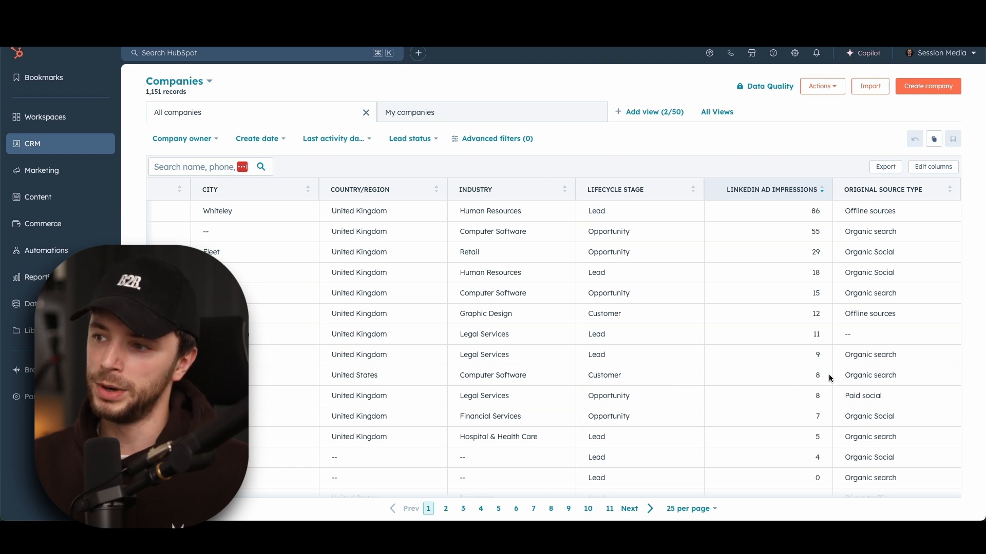
pyautogui.moveTo(439, 326)
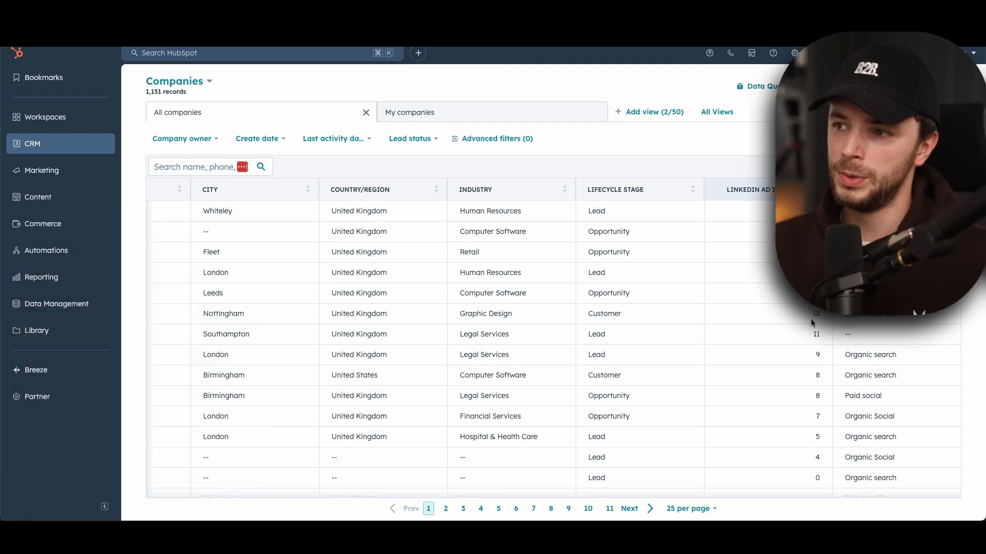
pyautogui.moveTo(763, 235)
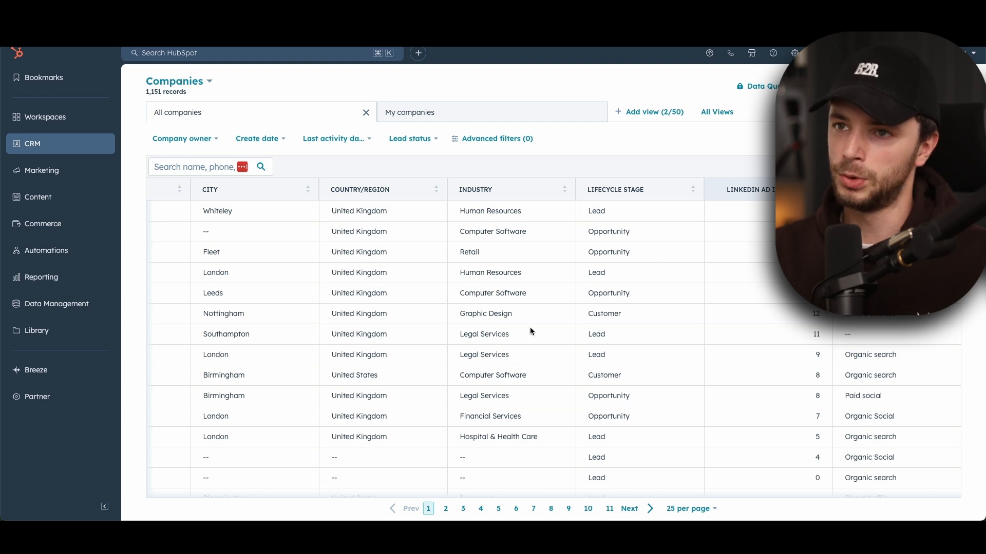
pyautogui.moveTo(474, 278)
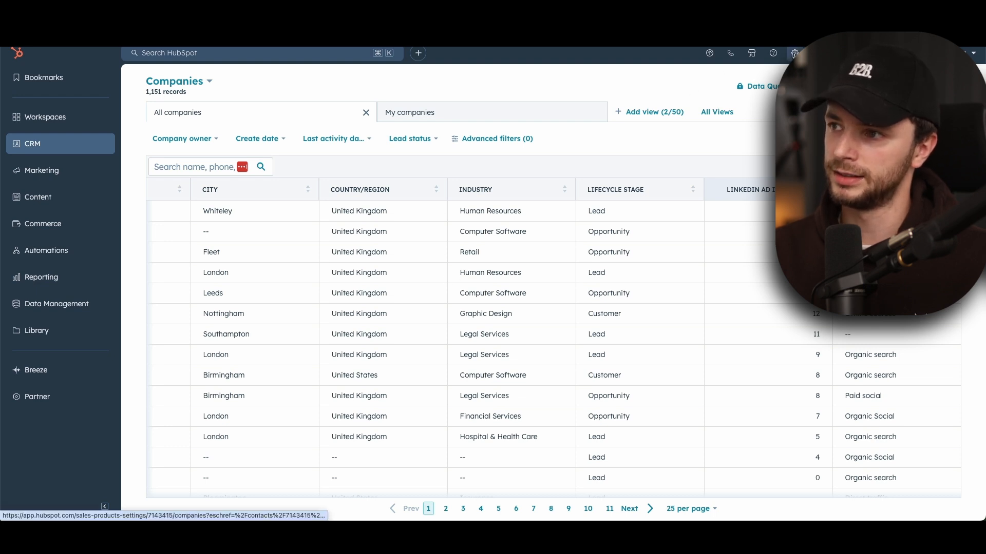
# - Start creating a new custom property from the Properties settings
pyautogui.click(794, 52)
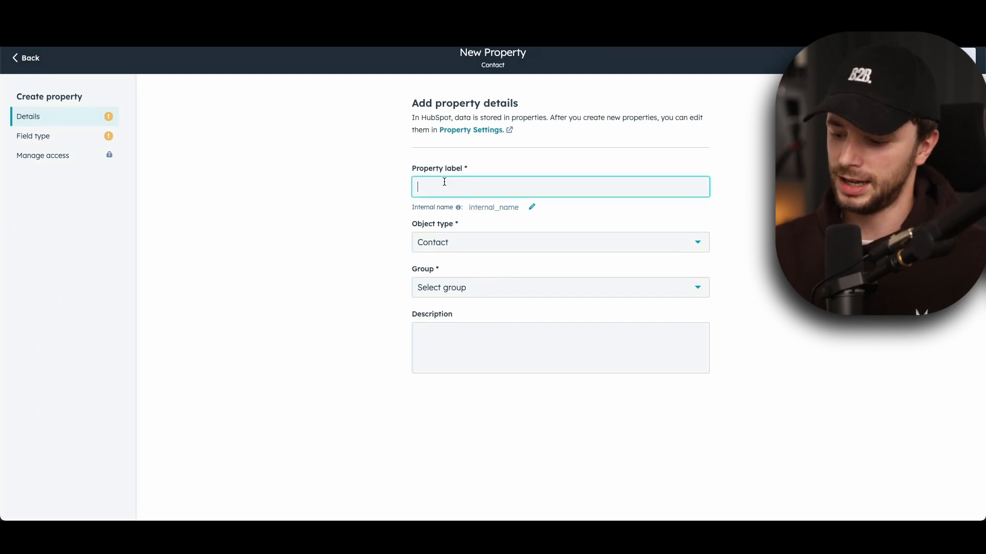
# - Label the property 'TEst', assign it to Company in the Company information group, and begin a description 'tes'
pyautogui.write('TEst')
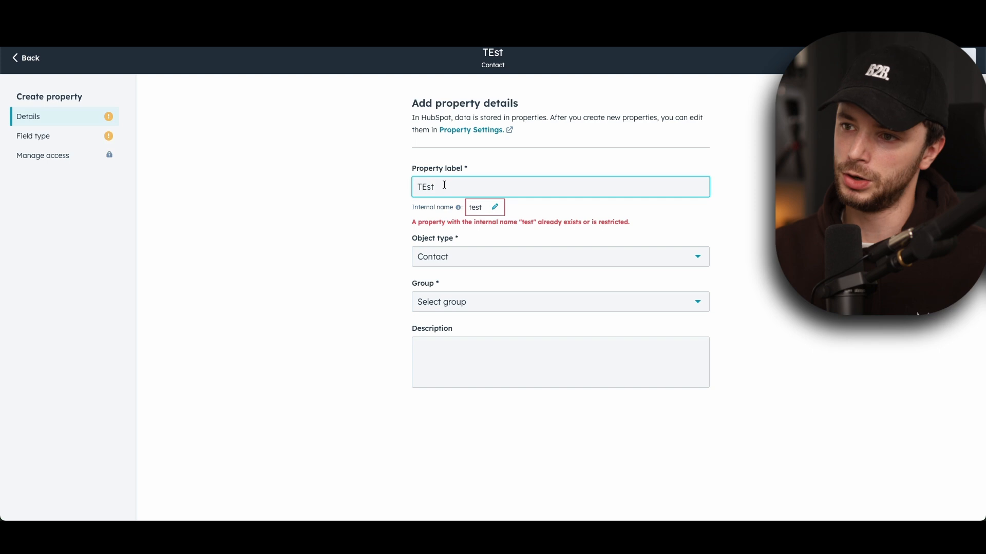
pyautogui.click(558, 241)
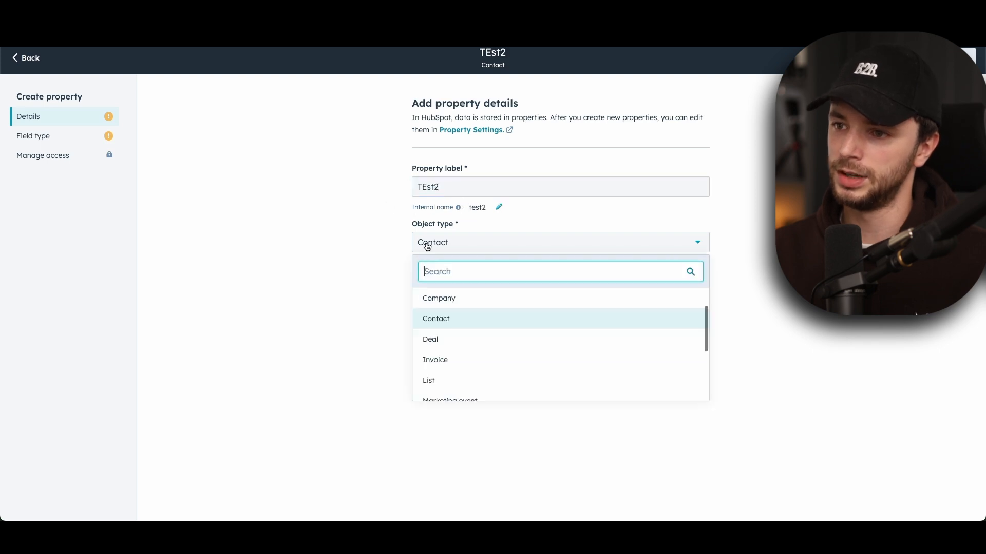
pyautogui.click(438, 297)
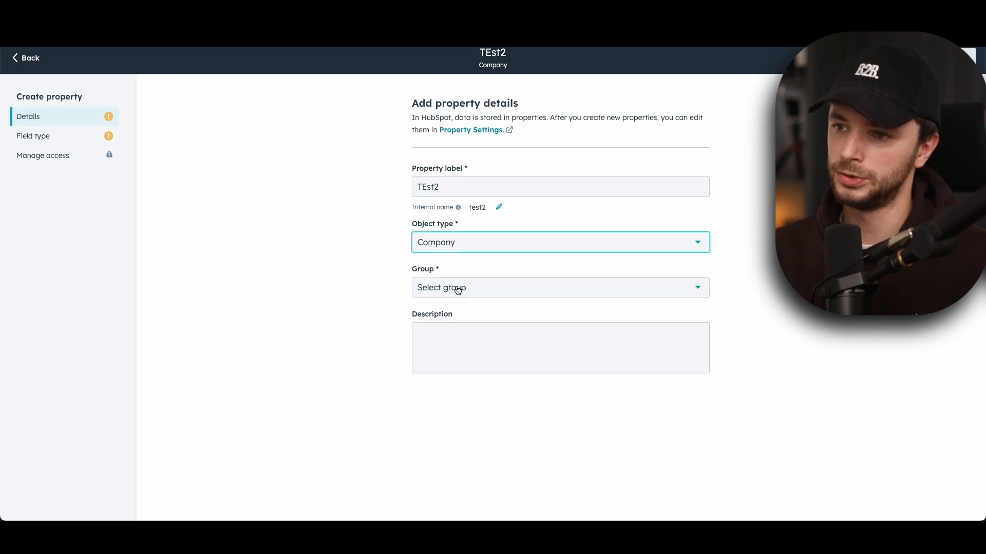
pyautogui.click(559, 287)
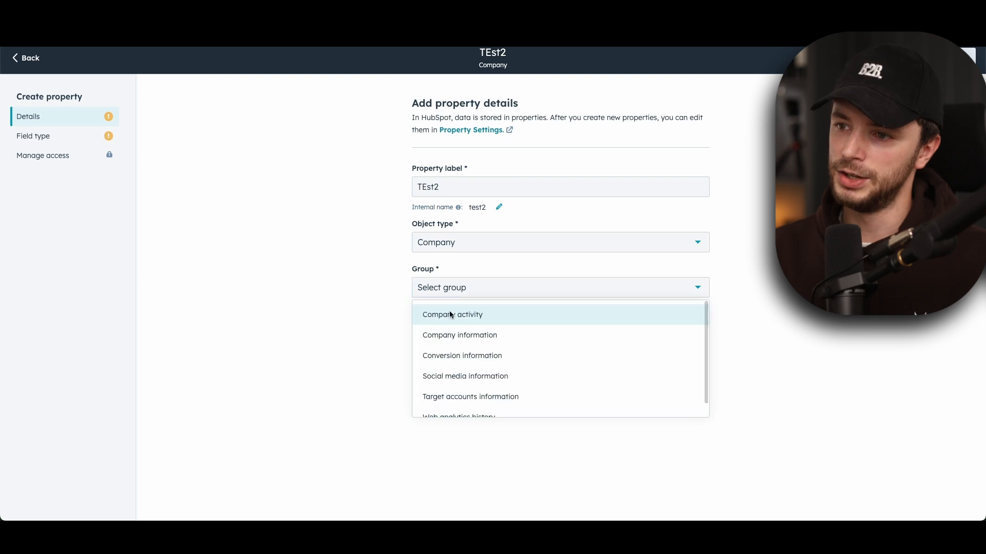
pyautogui.click(459, 335)
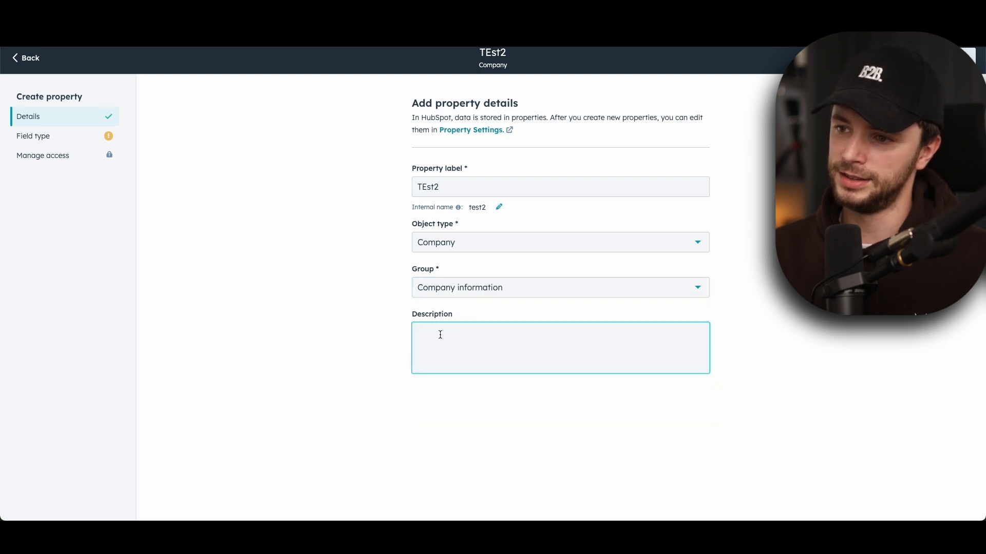
pyautogui.write('tes')
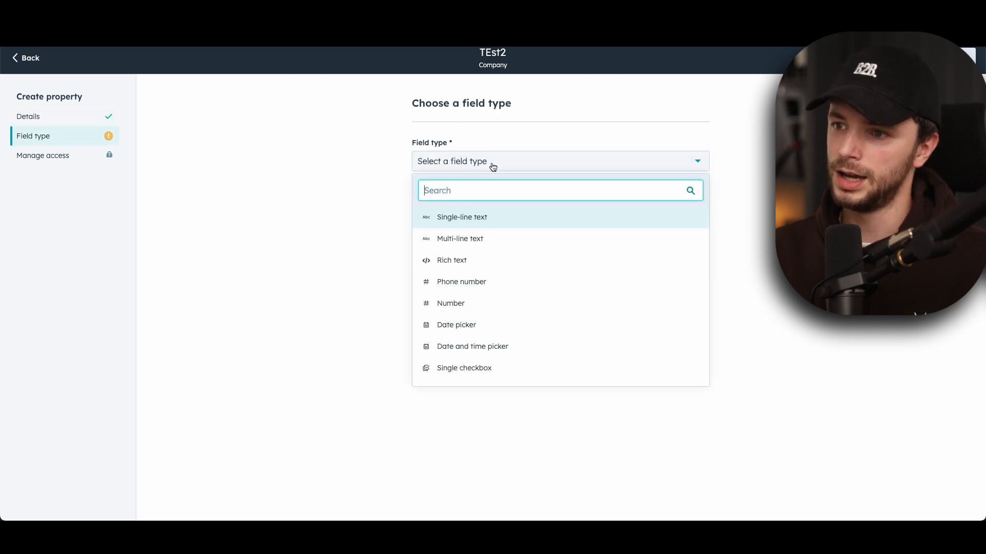
# - Make the property a Number field with the Formatted number format
pyautogui.click(451, 303)
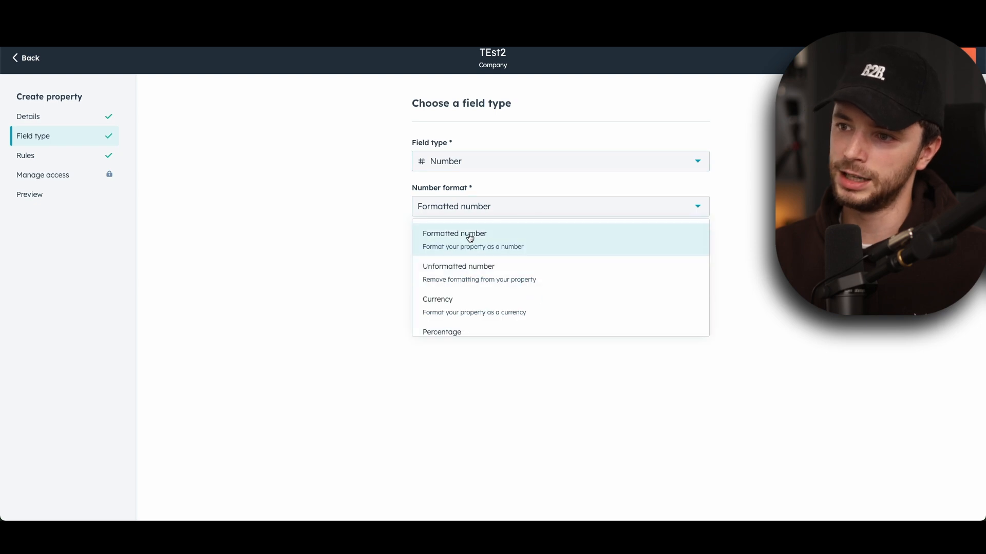
pyautogui.click(453, 238)
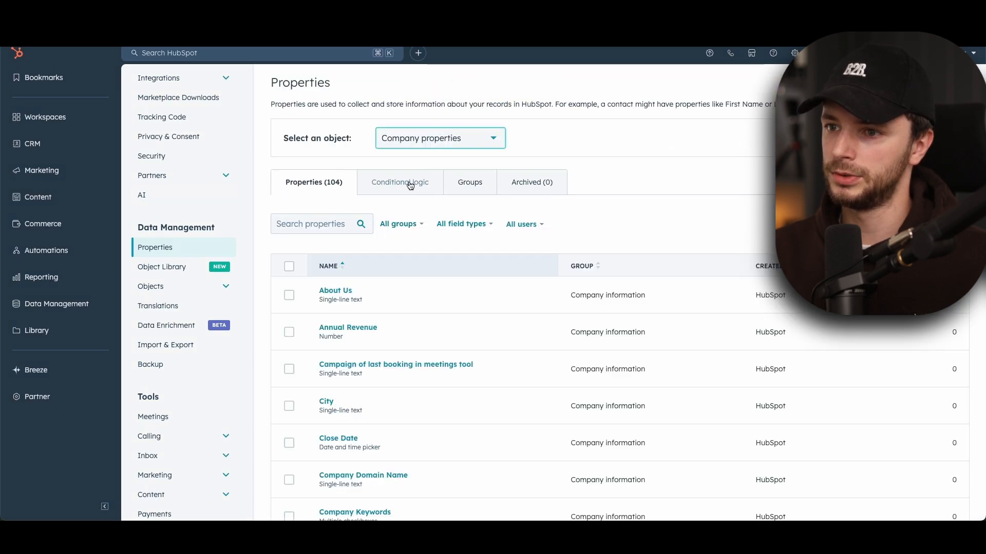
# - Search the Company properties list for 'impress'
pyautogui.write('impressions')
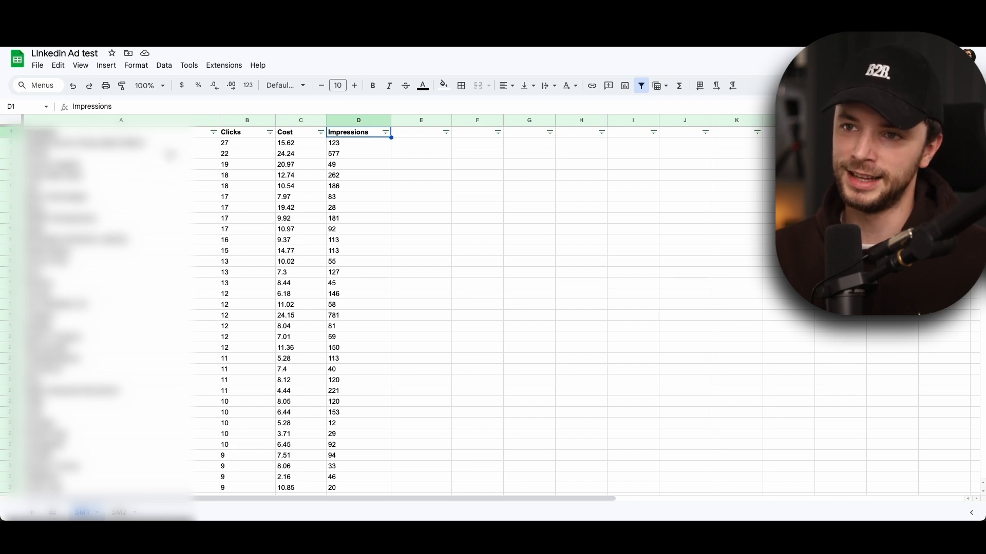
pyautogui.moveTo(344, 157)
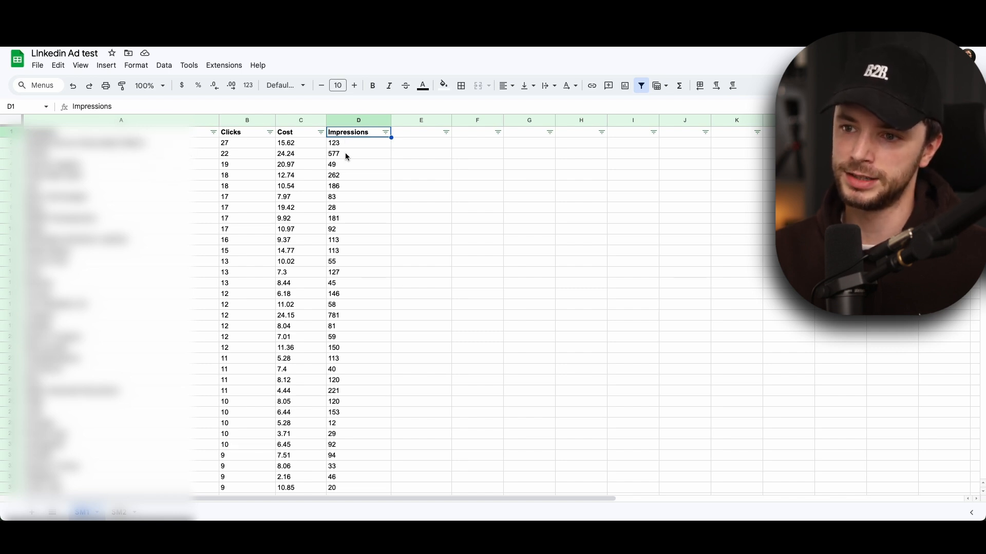
pyautogui.moveTo(292, 146)
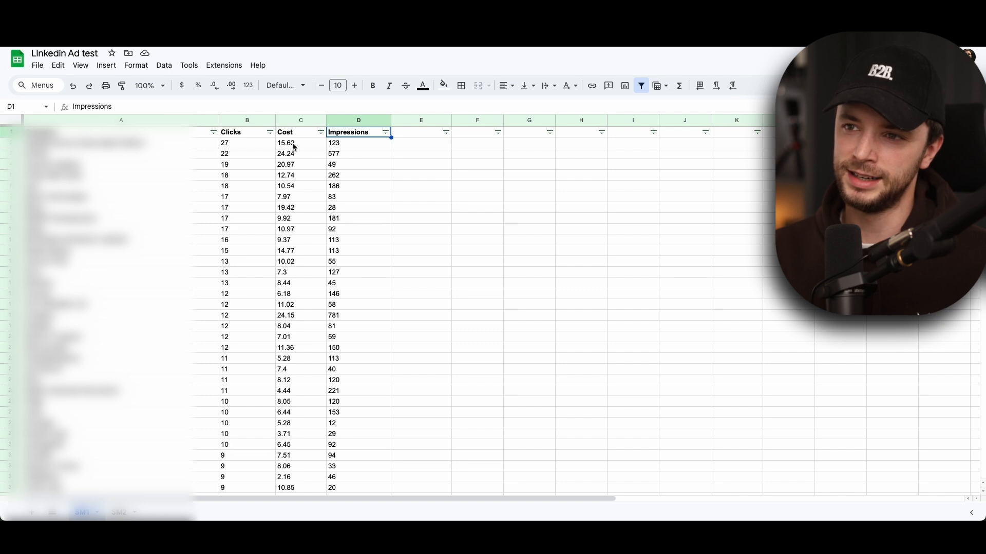
# - Scroll through the Linkedin Ad test sheet's Clicks, Cost and Impressions data
pyautogui.scroll(-3)
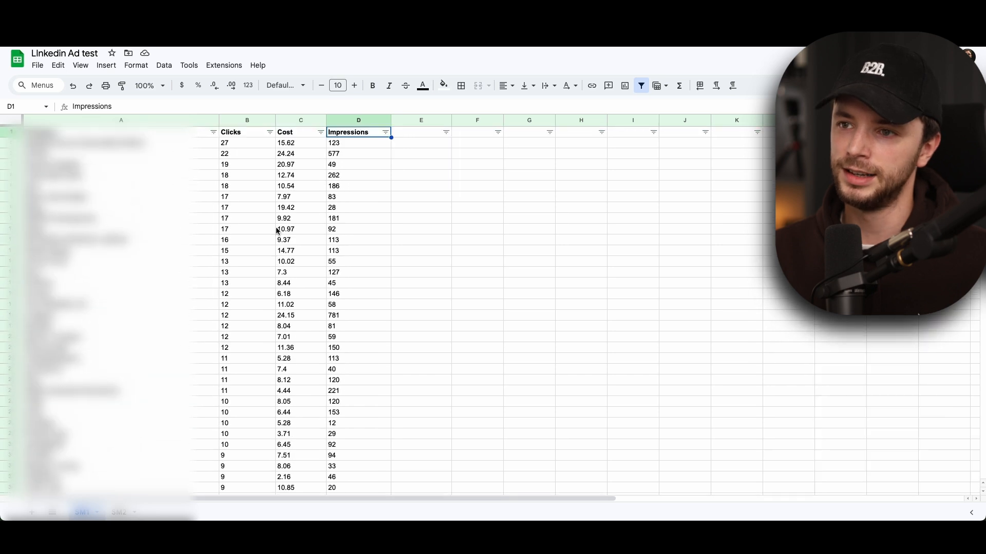
pyautogui.scroll(-3)
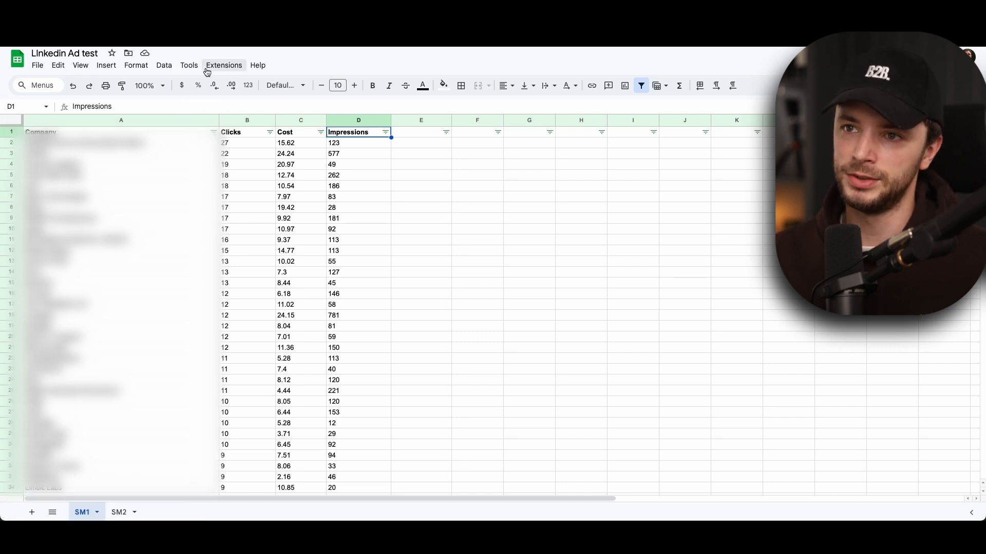
# - Browse the Extensions list to reach the Dataslayer add-on
pyautogui.click(223, 65)
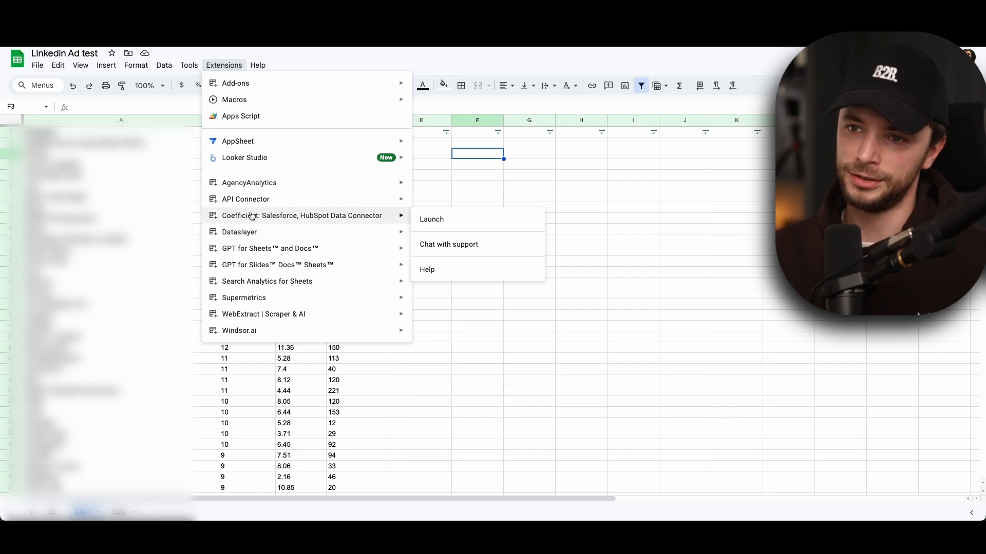
pyautogui.moveTo(263, 314)
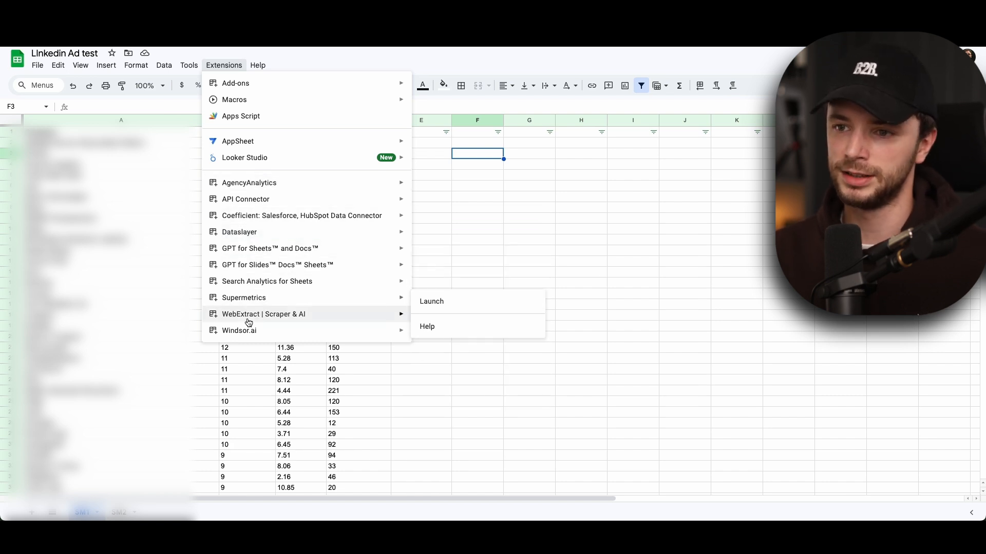
pyautogui.moveTo(269, 248)
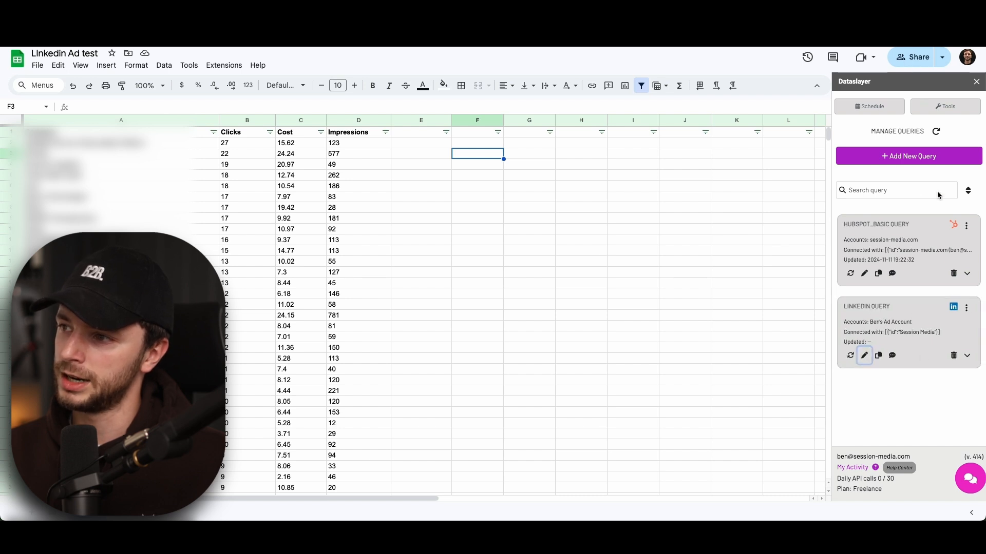
# - Edit LINKEDIN QUERY to review its Clicks, Cost and Impressions metrics by Company, then show sheet SM2
pyautogui.click(863, 355)
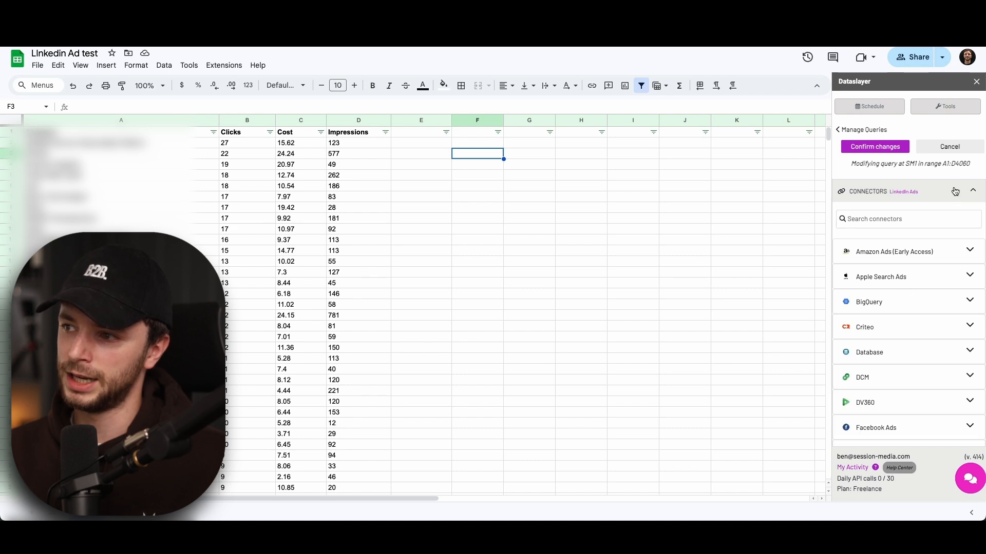
pyautogui.click(971, 191)
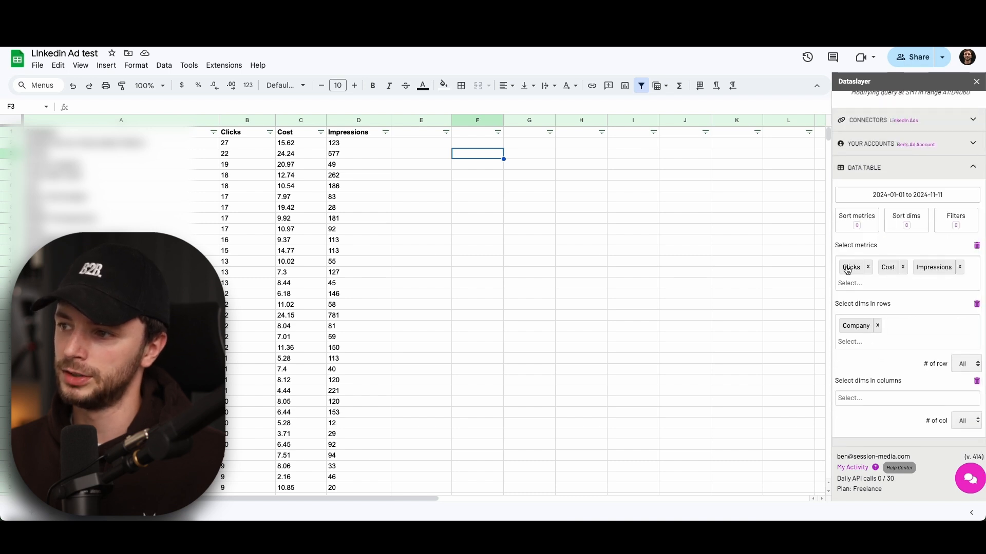
pyautogui.moveTo(377, 145)
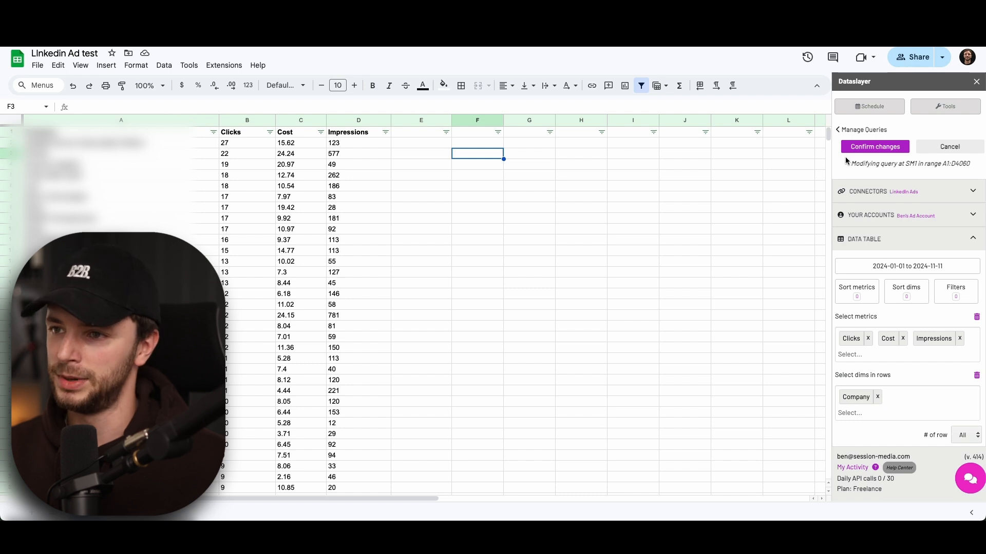
pyautogui.click(529, 186)
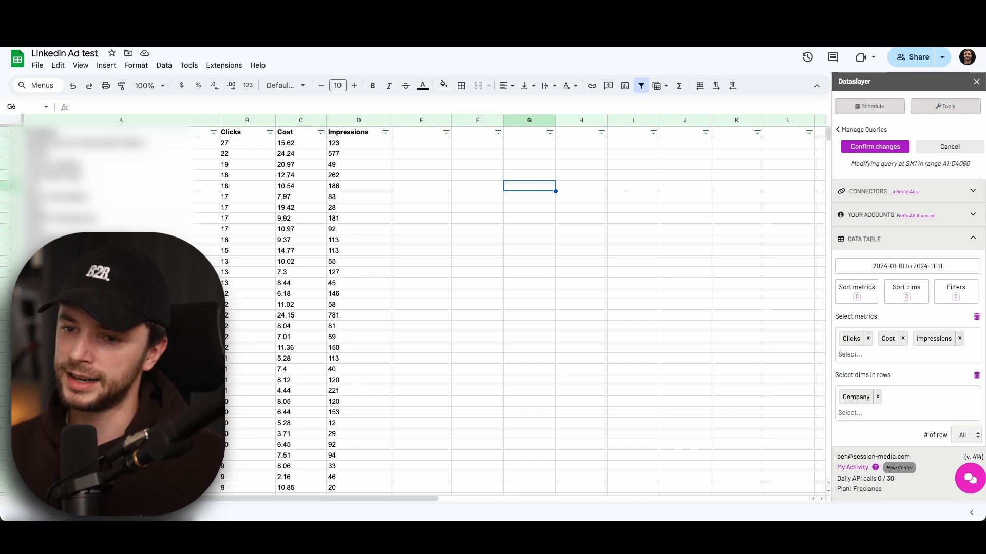
pyautogui.click(119, 513)
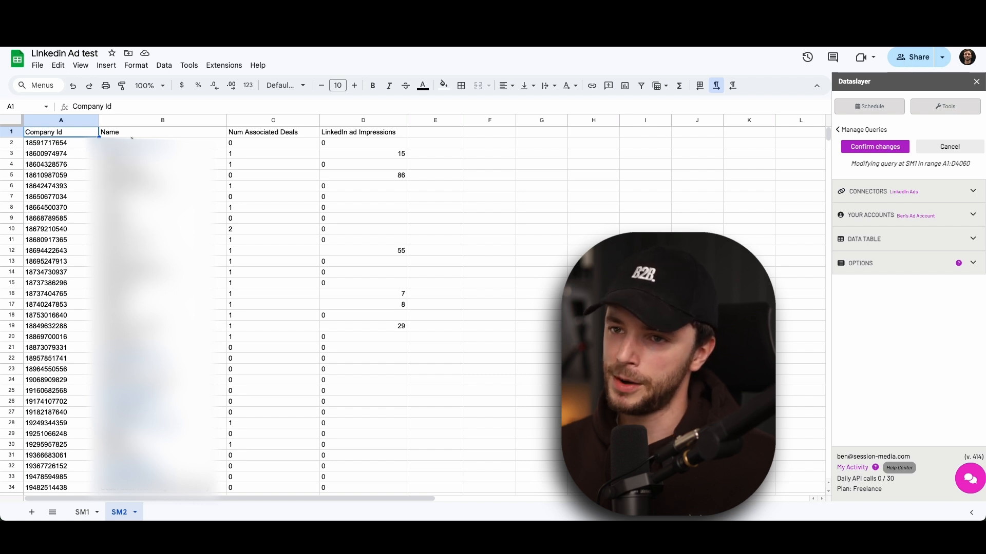
# - Compare the SM1 ad data sheet with the SM2 companies sheet
pyautogui.click(81, 512)
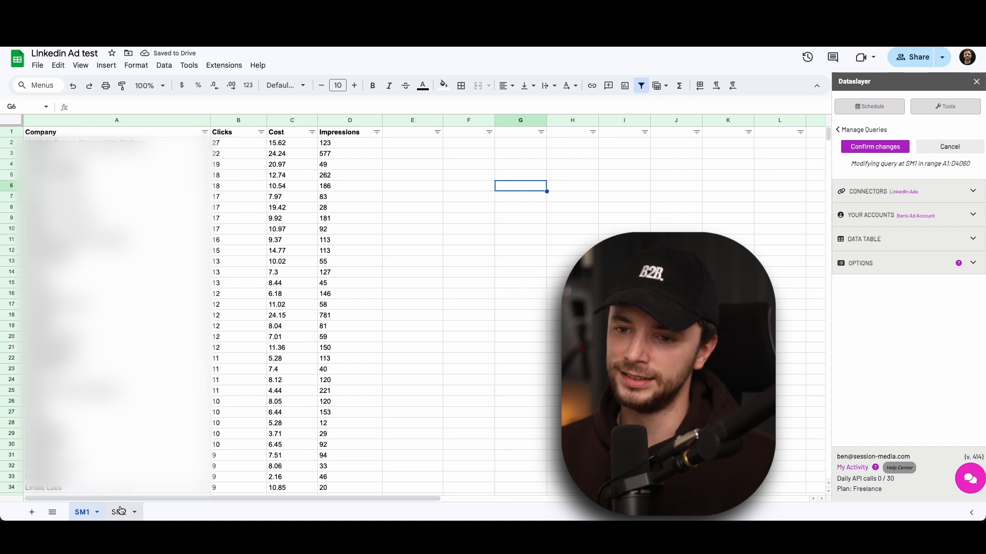
pyautogui.click(119, 512)
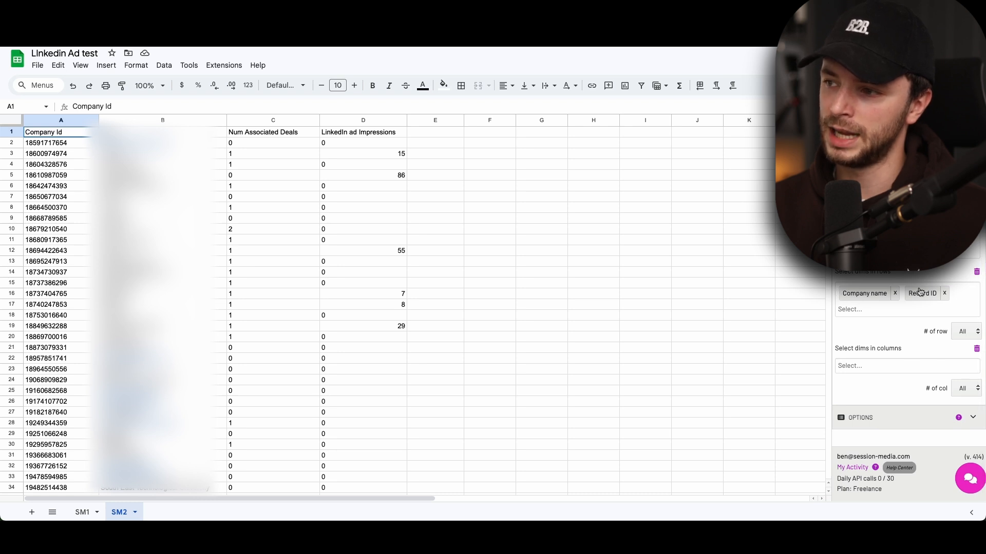
pyautogui.moveTo(248, 197)
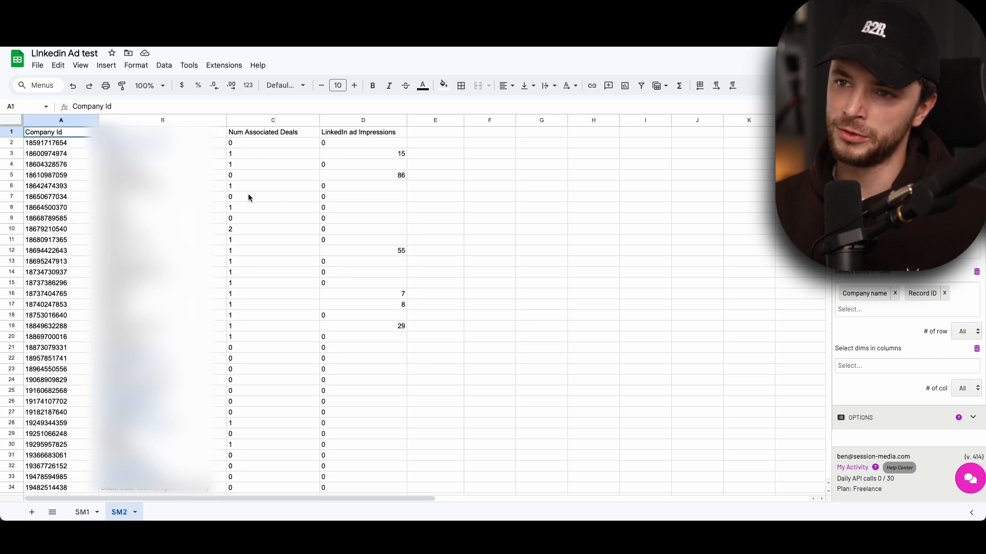
pyautogui.moveTo(256, 152)
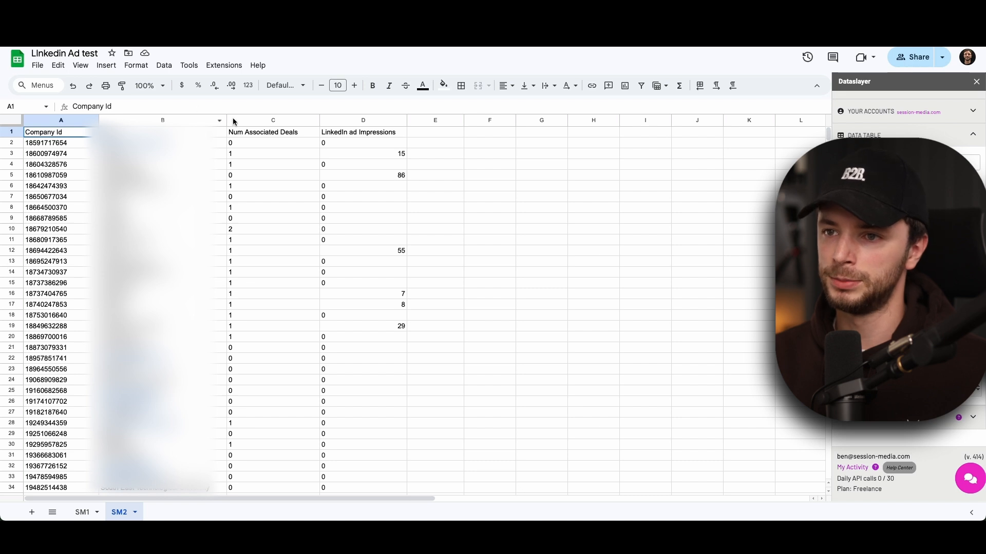
pyautogui.scroll(-3)
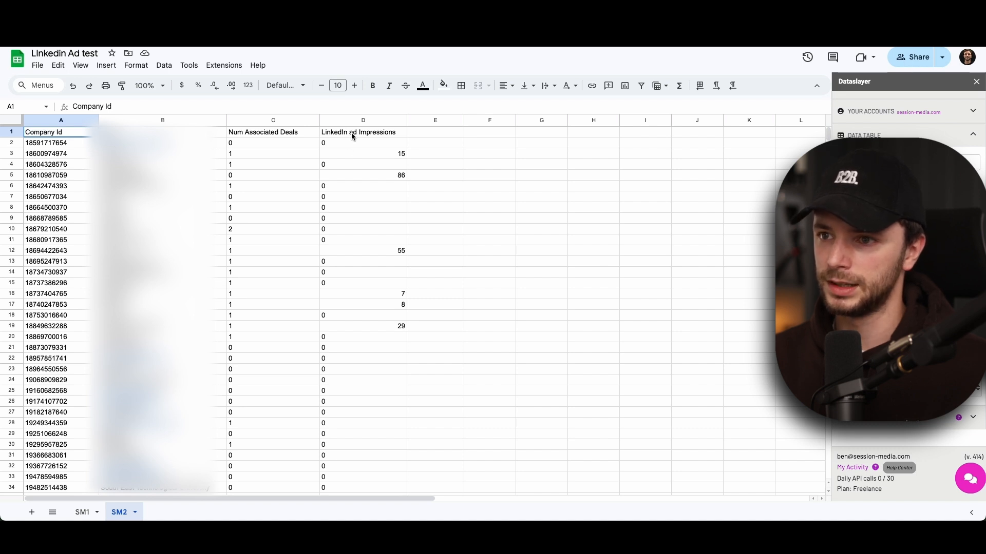
pyautogui.click(362, 132)
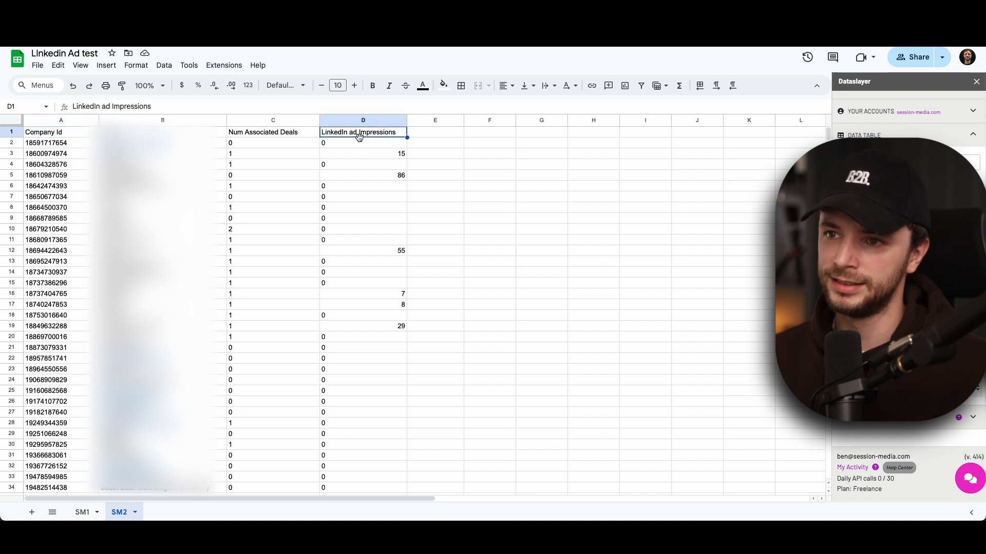
pyautogui.click(363, 142)
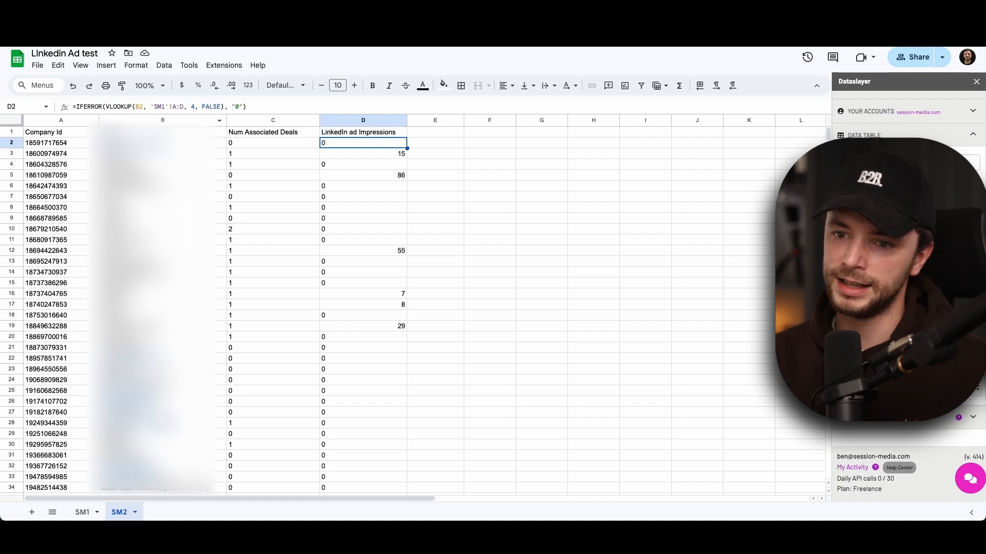
pyautogui.click(81, 512)
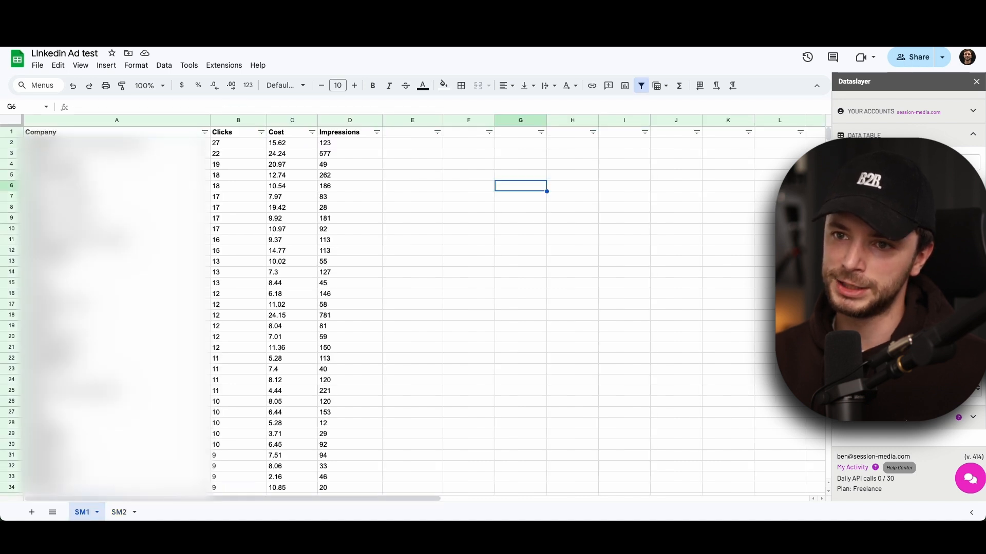
pyautogui.click(119, 512)
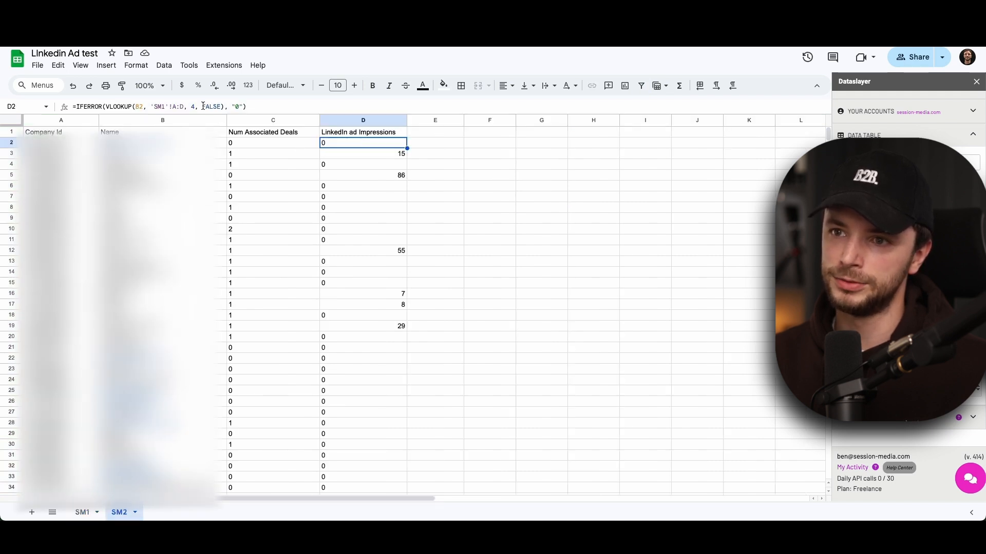
pyautogui.click(81, 512)
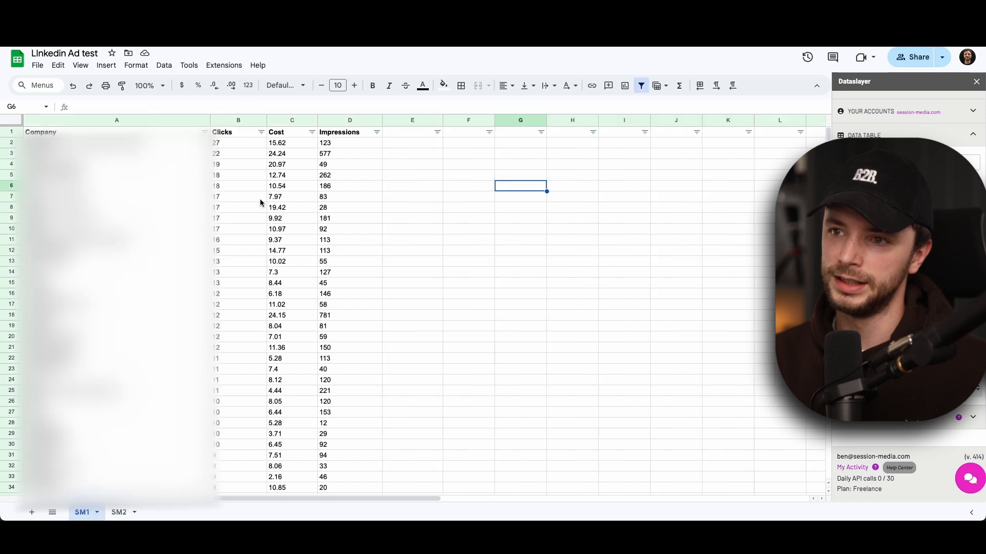
pyautogui.click(118, 512)
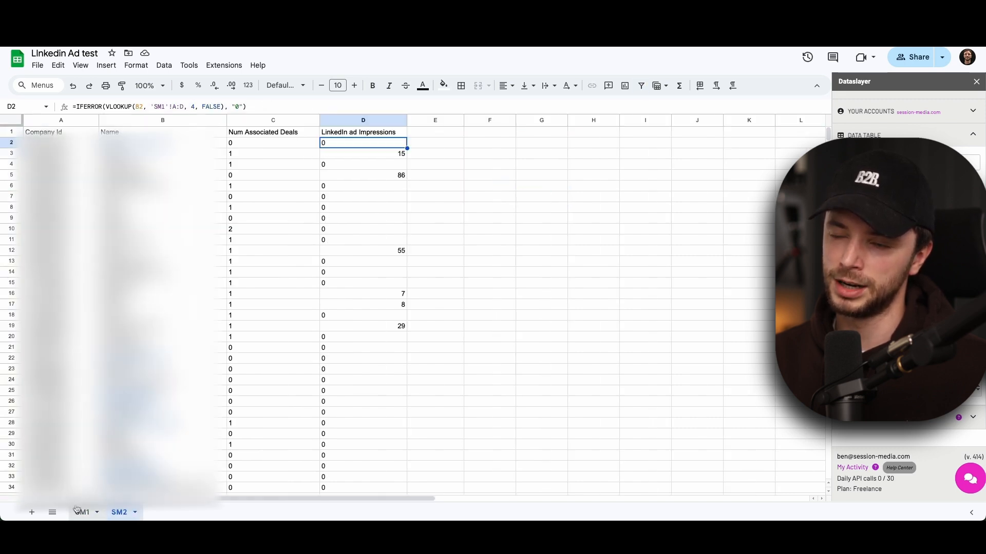
pyautogui.click(119, 512)
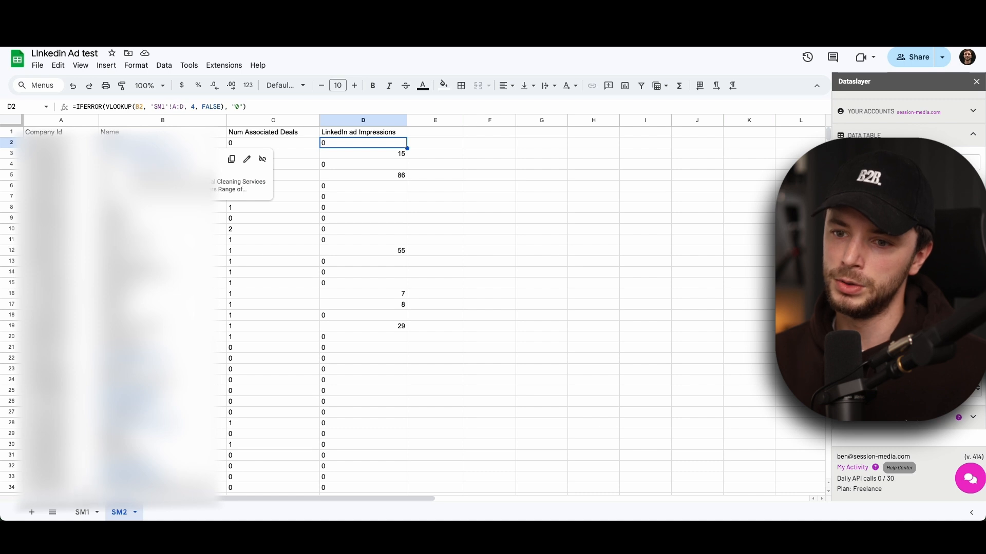
pyautogui.click(81, 512)
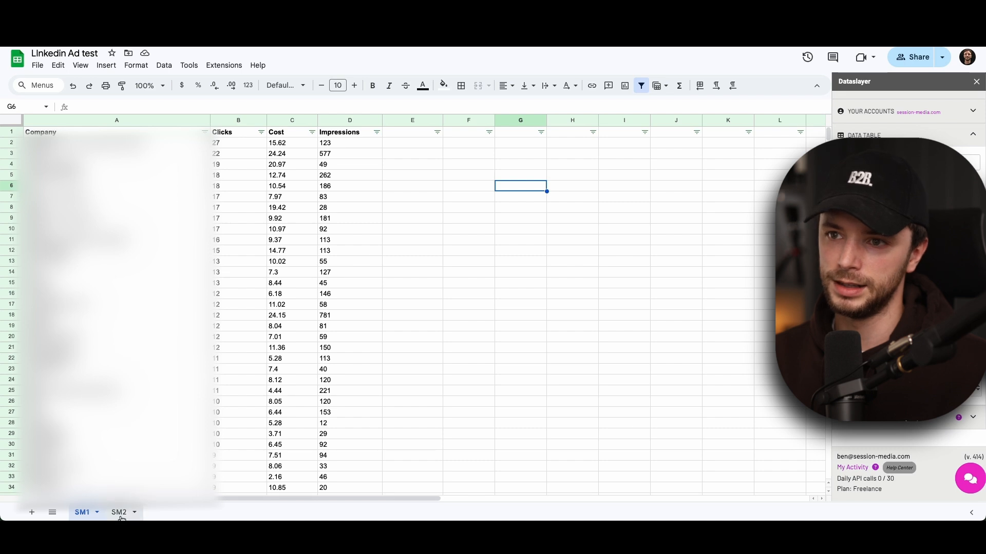
pyautogui.click(118, 513)
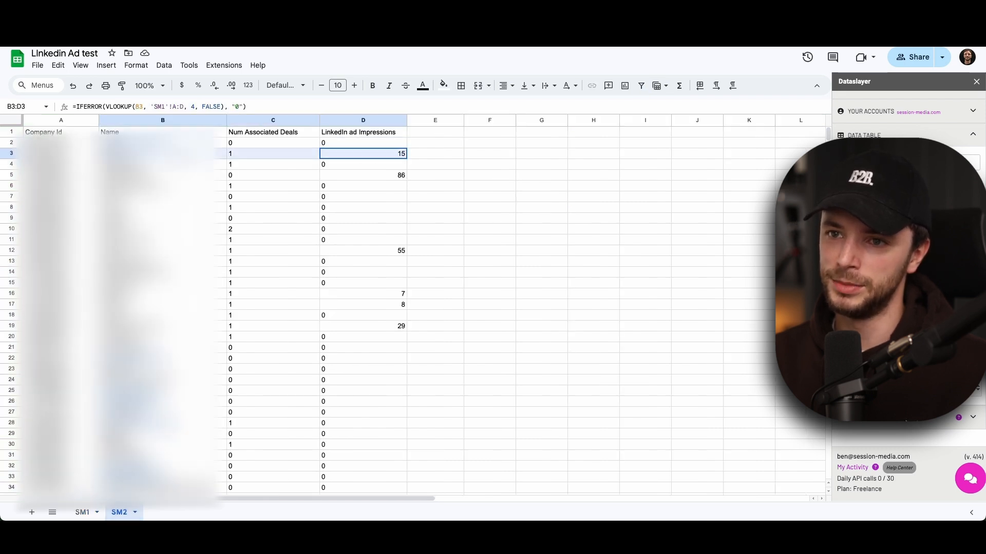
pyautogui.click(363, 154)
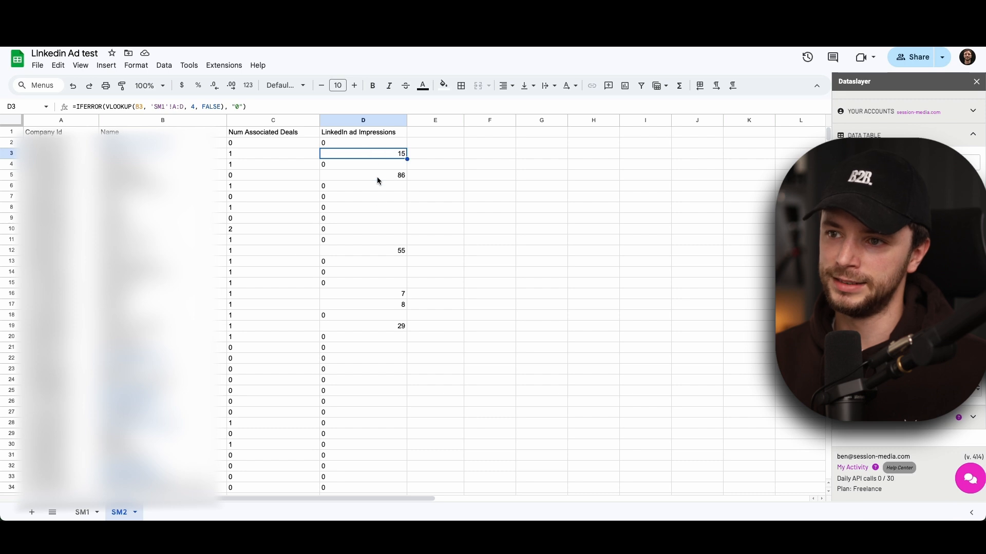
pyautogui.scroll(-3)
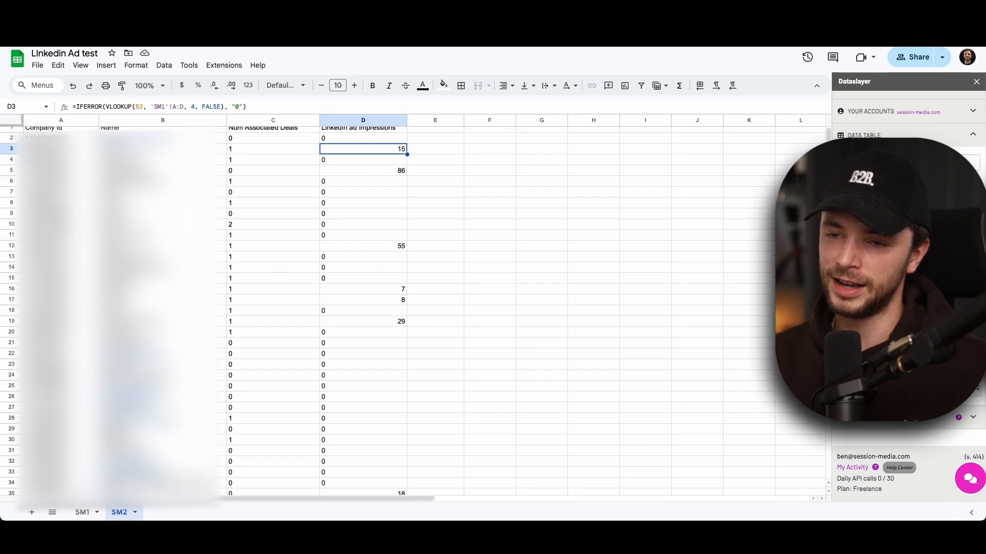
pyautogui.scroll(-3)
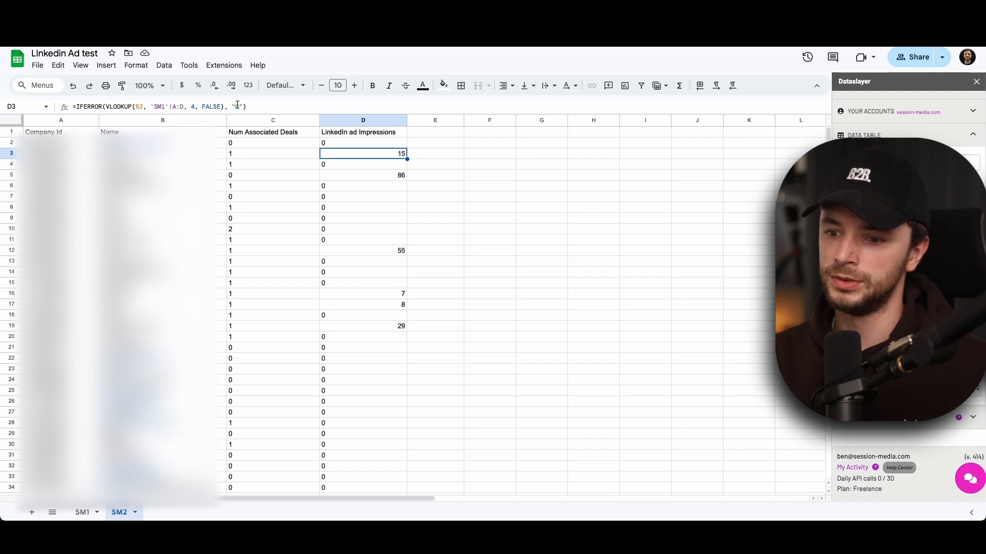
# - Review the VLOOKUP impressions formulas in column D of SM2, including cell D7, leaving them unchanged
pyautogui.doubleClick(363, 153)
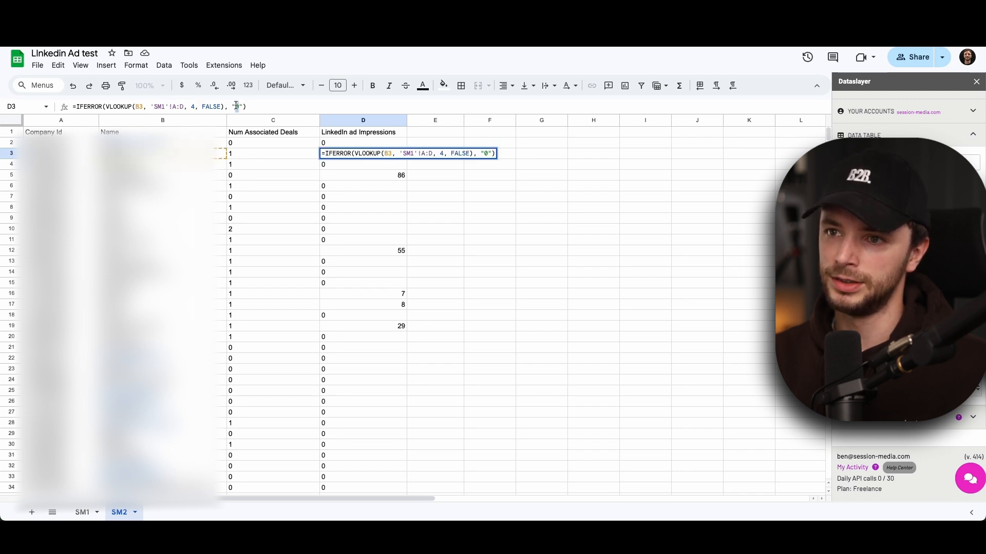
pyautogui.press('Enter')
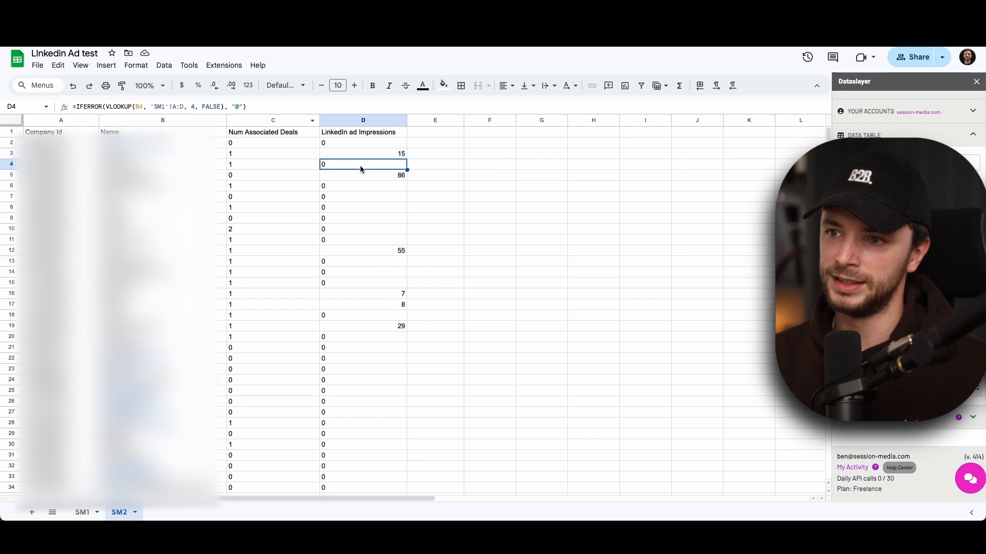
pyautogui.click(363, 196)
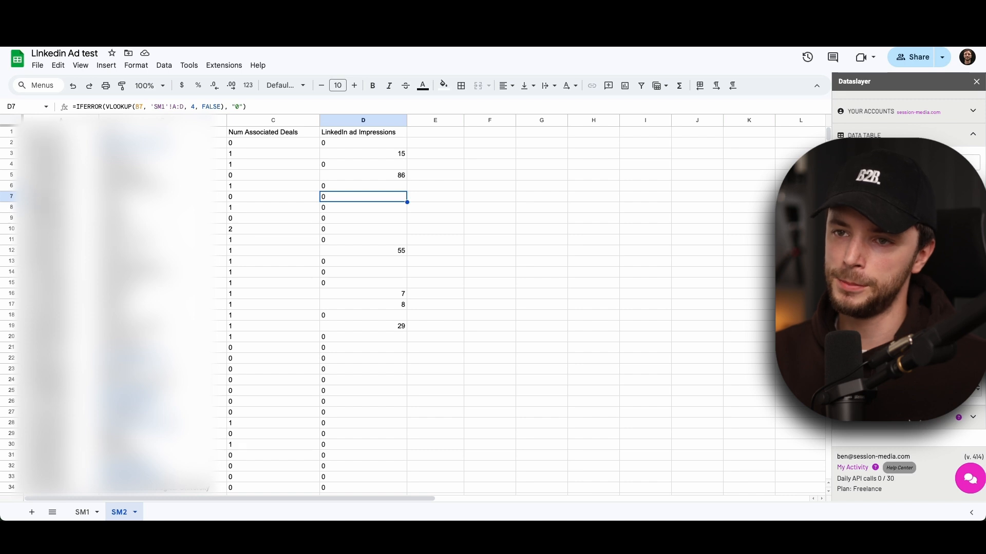
pyautogui.click(974, 81)
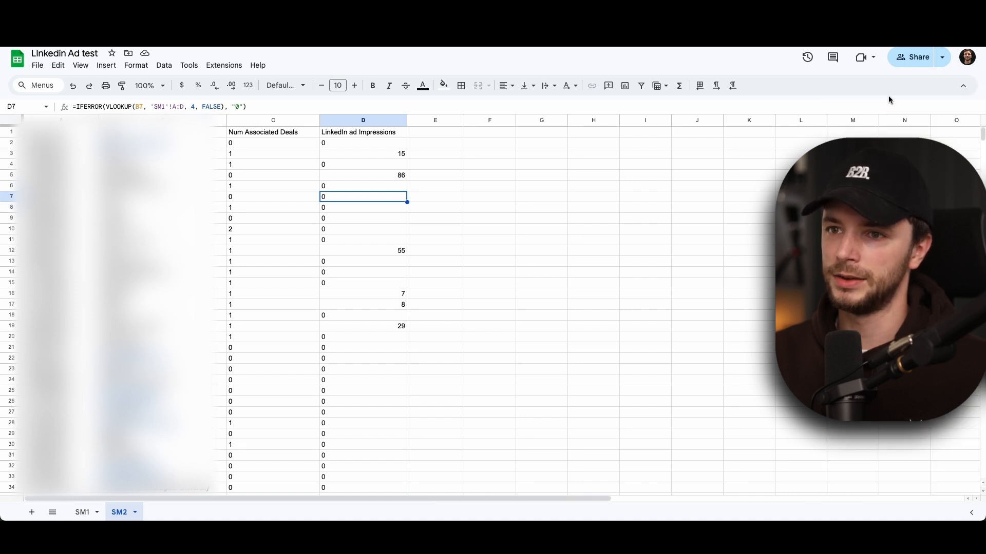
pyautogui.moveTo(247, 135)
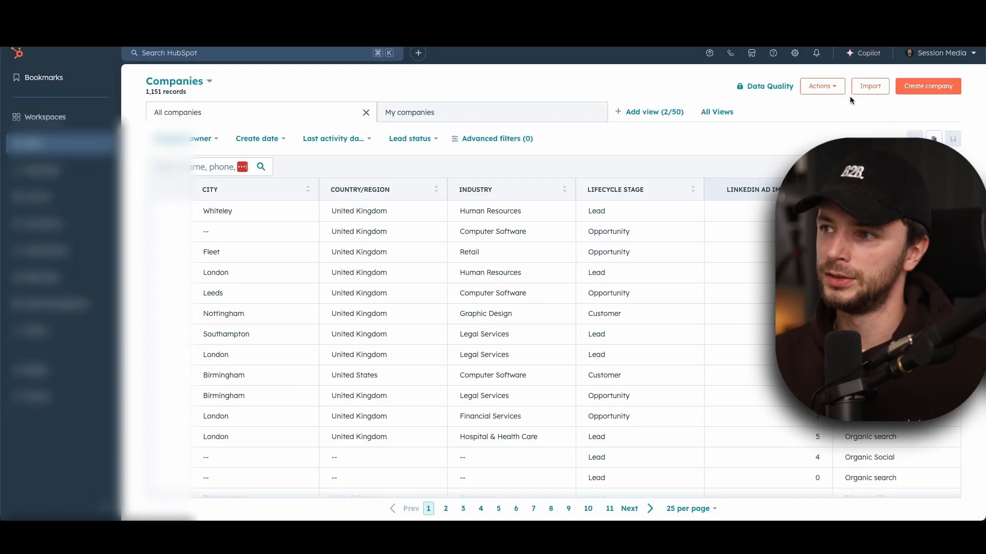
# - Begin a HubSpot file import with Companies as the data type
pyautogui.click(869, 86)
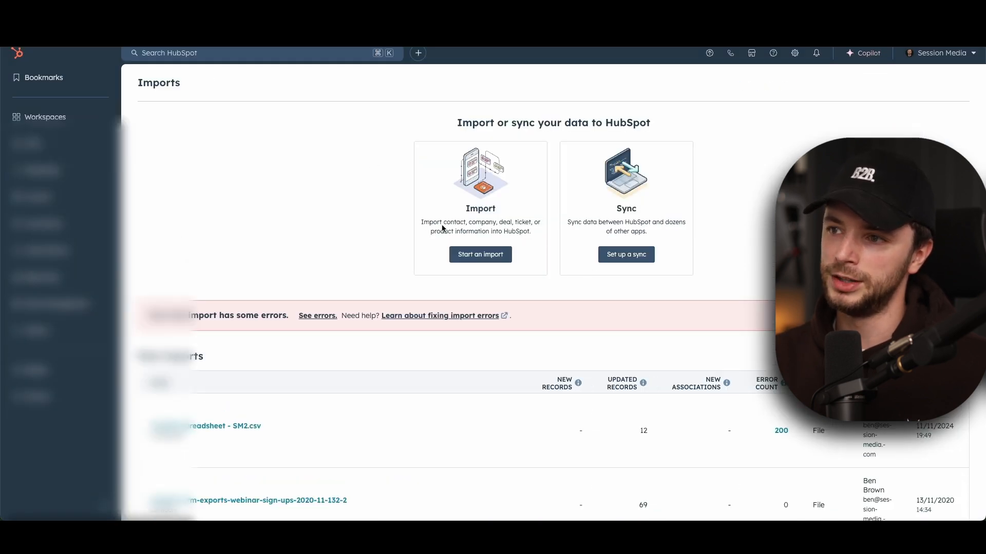
pyautogui.click(479, 255)
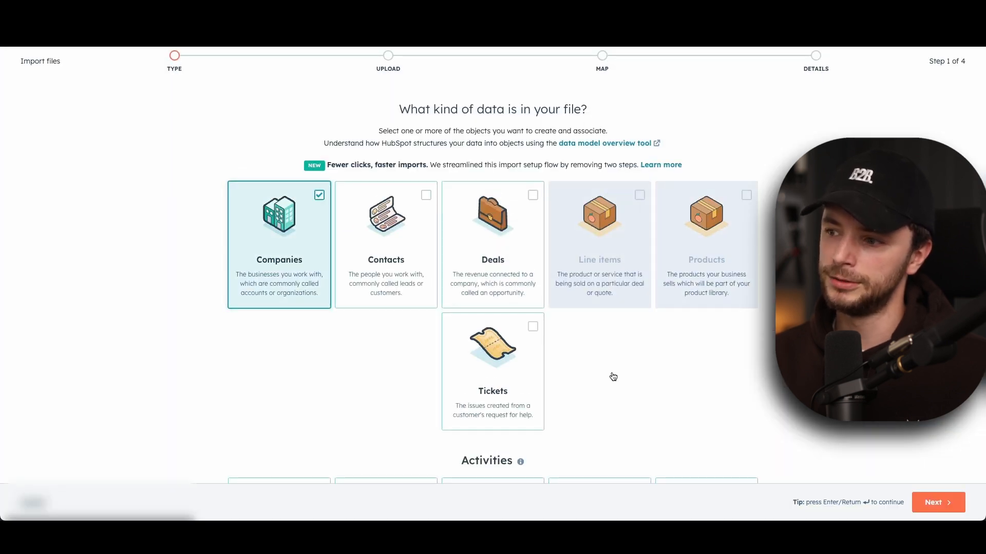
pyautogui.click(936, 502)
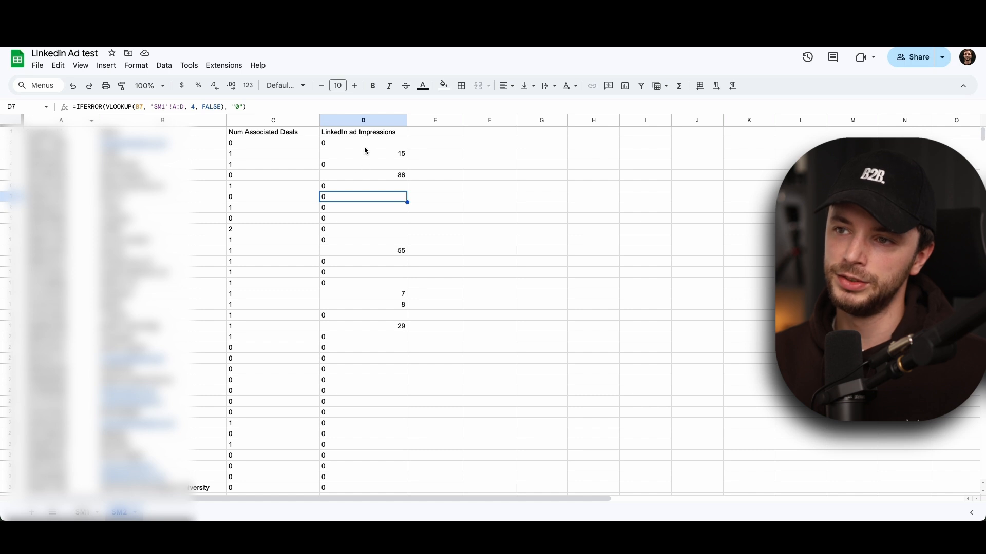
pyautogui.moveTo(357, 208)
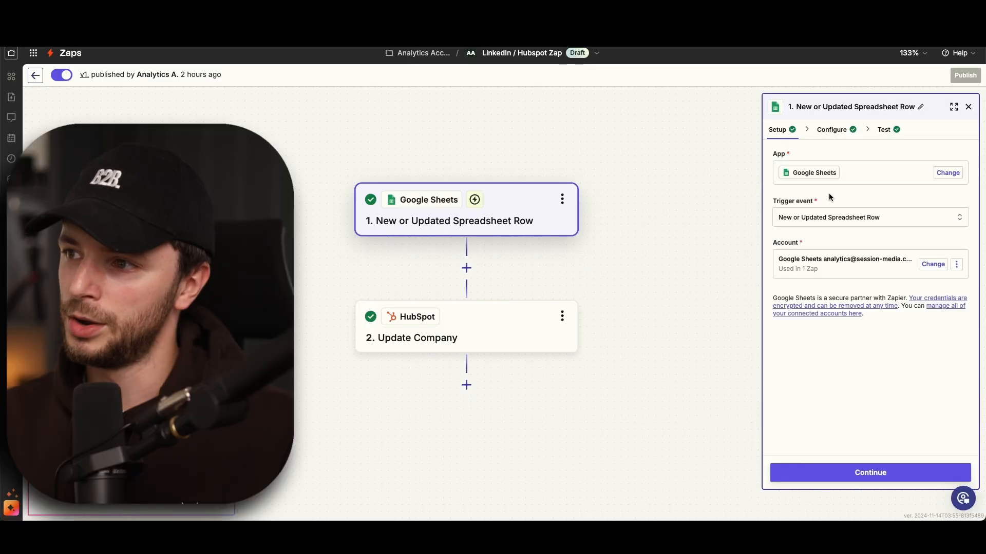
pyautogui.moveTo(814, 173)
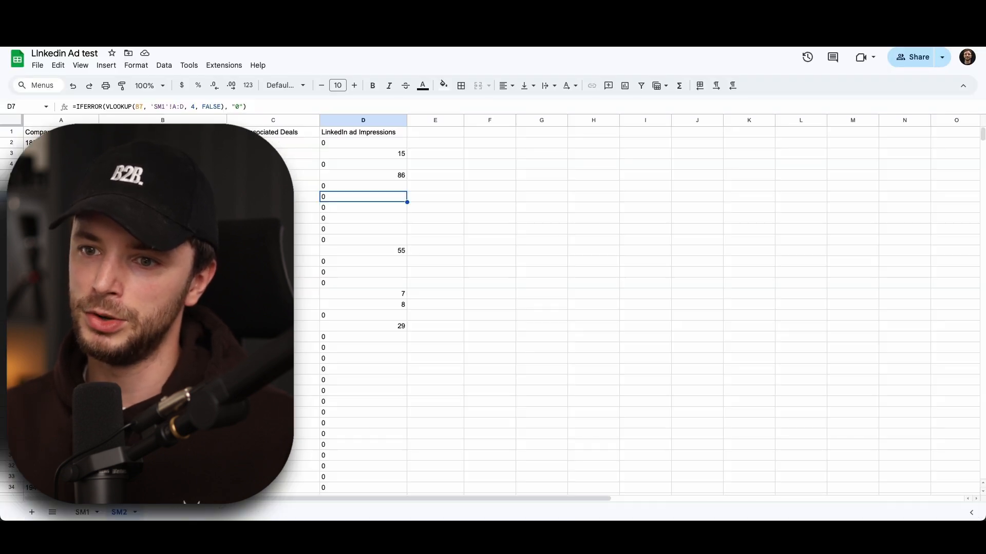
# - Review the SM1 sheet listing companies with their cost and impressions
pyautogui.scroll(-3)
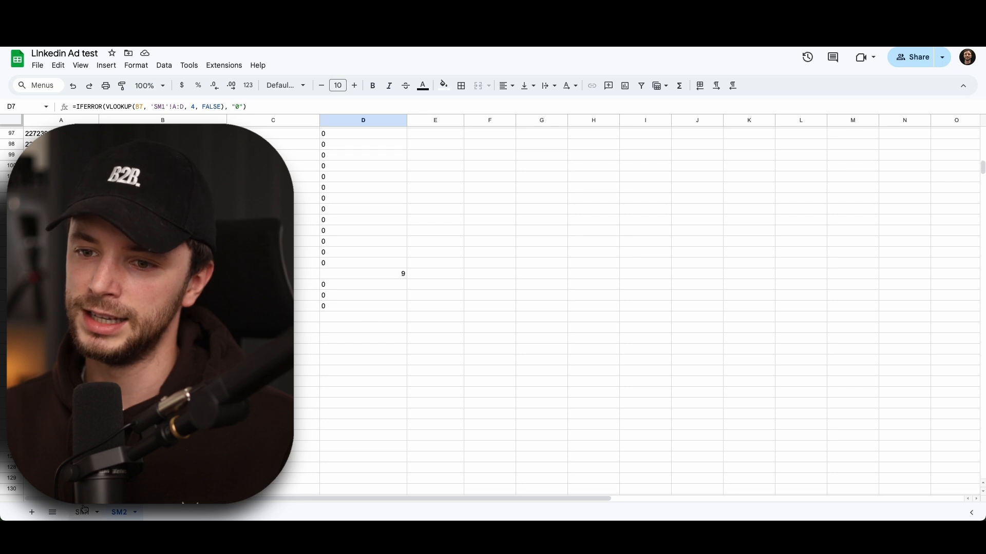
pyautogui.click(81, 516)
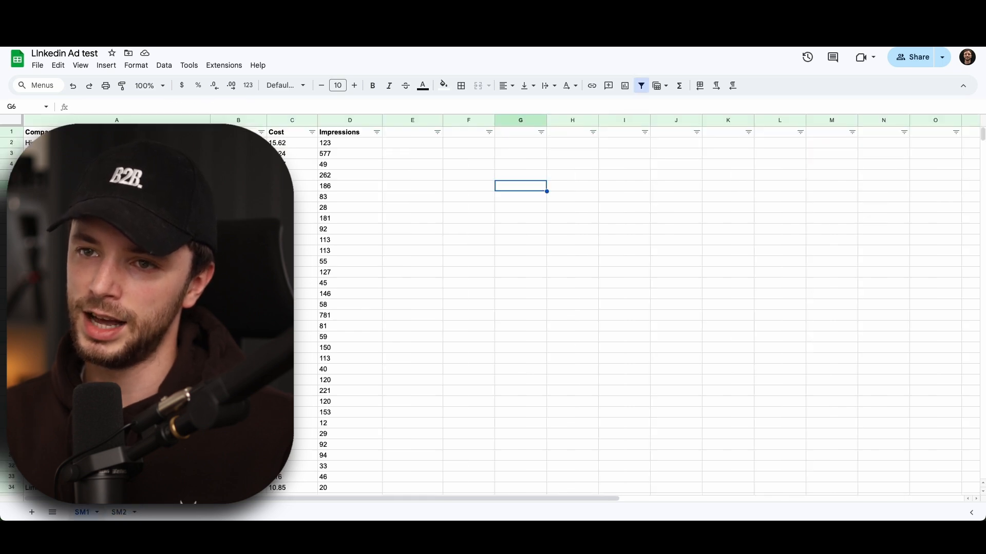
pyautogui.click(118, 512)
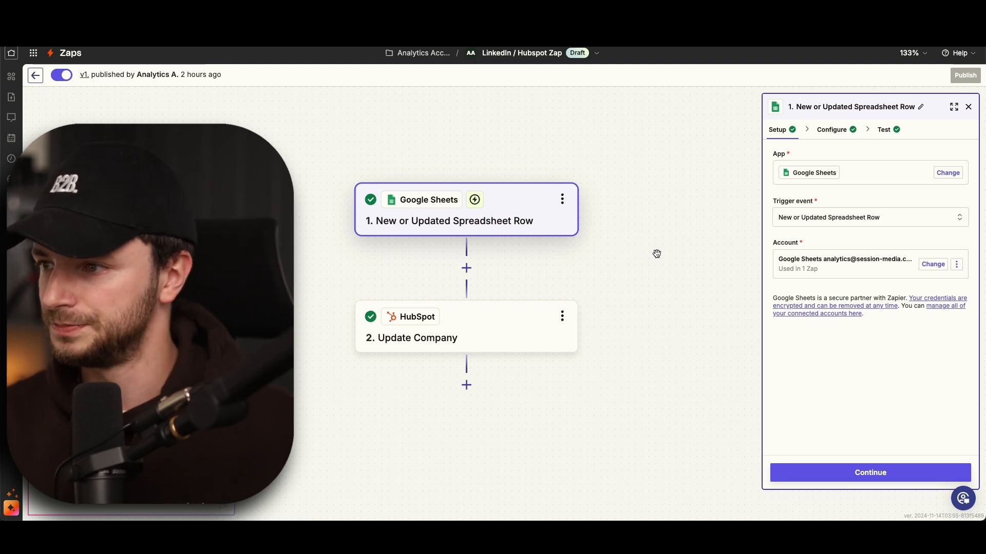
pyautogui.moveTo(571, 244)
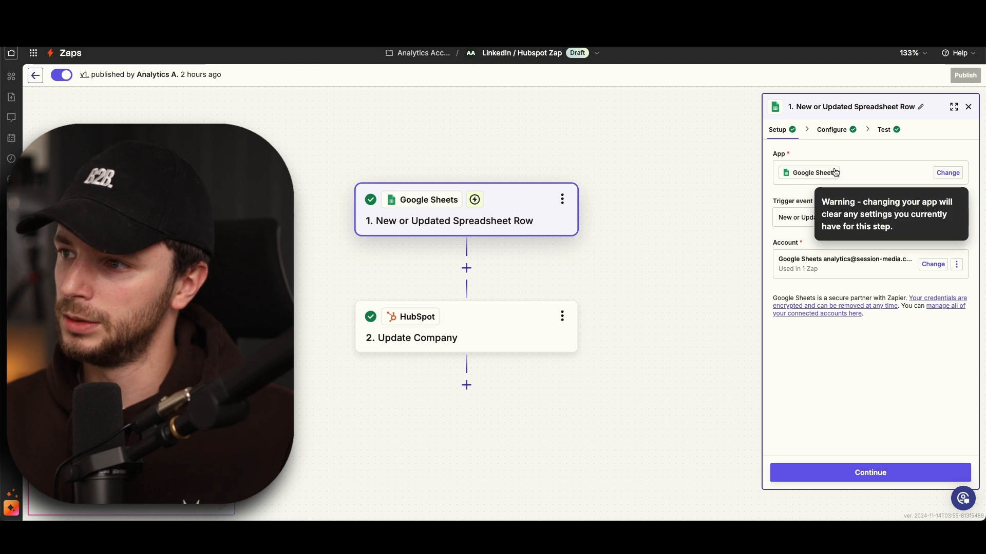
pyautogui.moveTo(785, 201)
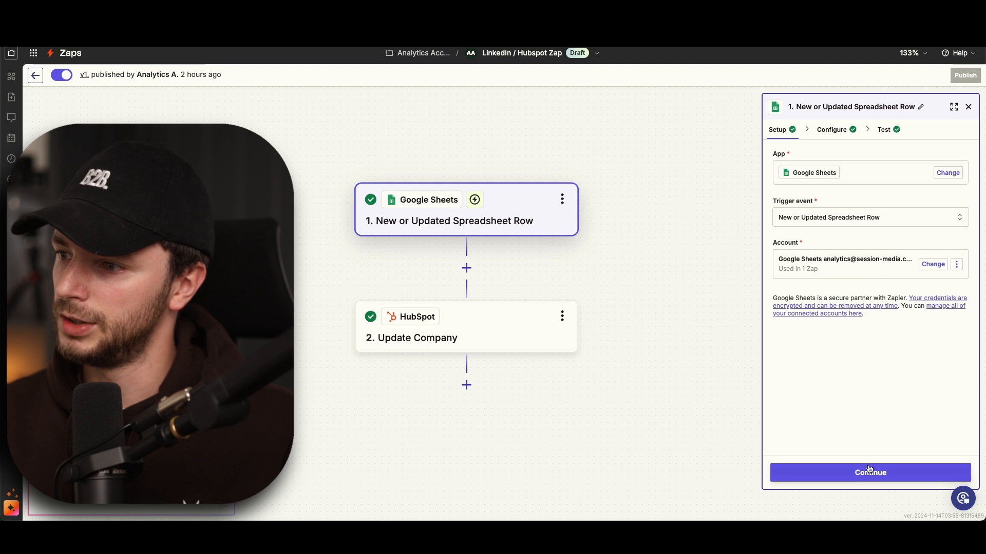
# - Confirm the trigger uses the Linkedin Ad test spreadsheet, SM2 worksheet and any trigger column, then load test records
pyautogui.click(832, 129)
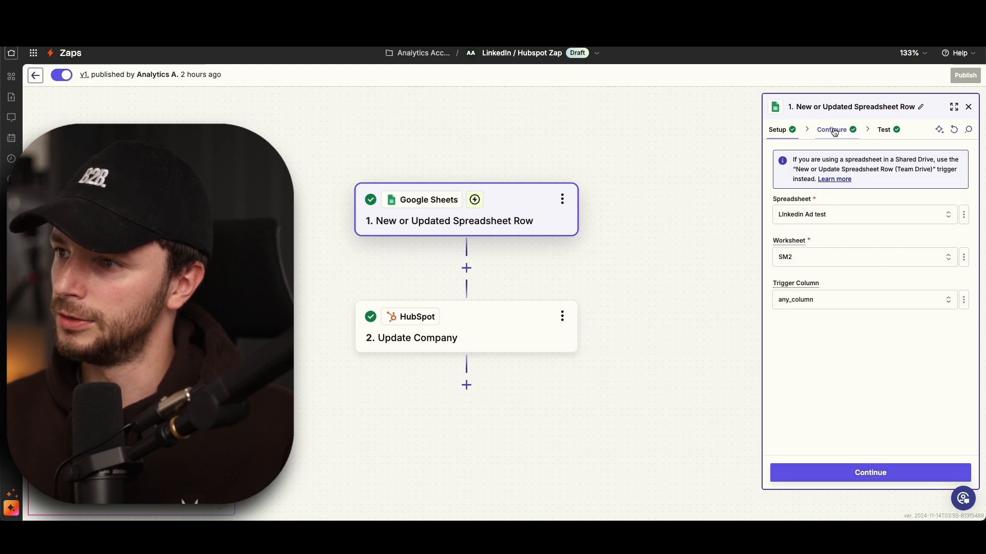
pyautogui.click(831, 129)
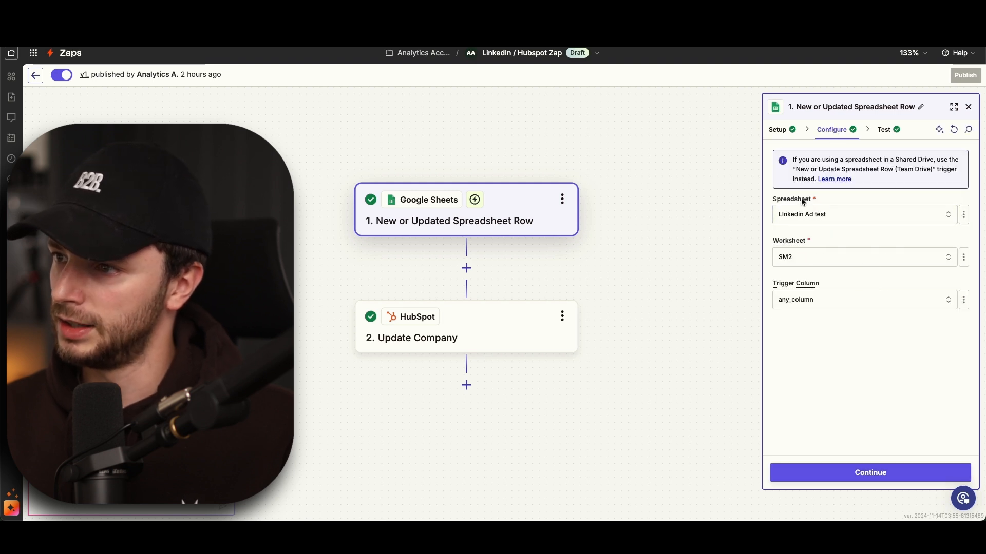
pyautogui.click(862, 214)
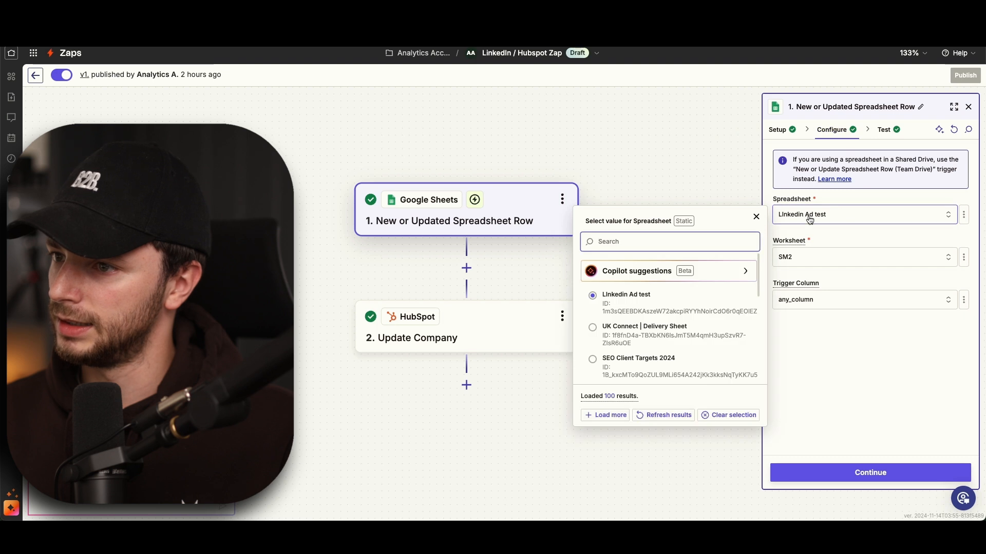
pyautogui.click(755, 216)
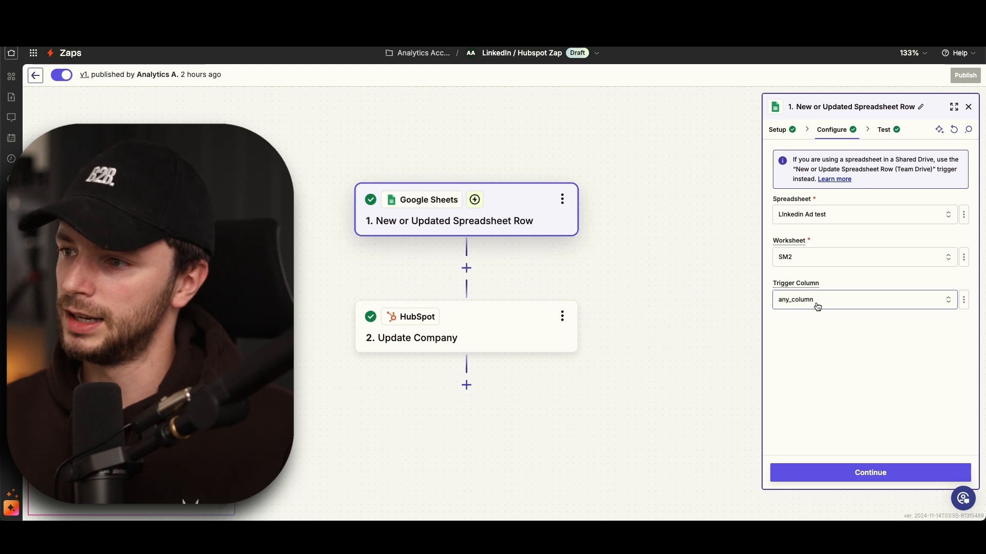
pyautogui.click(862, 299)
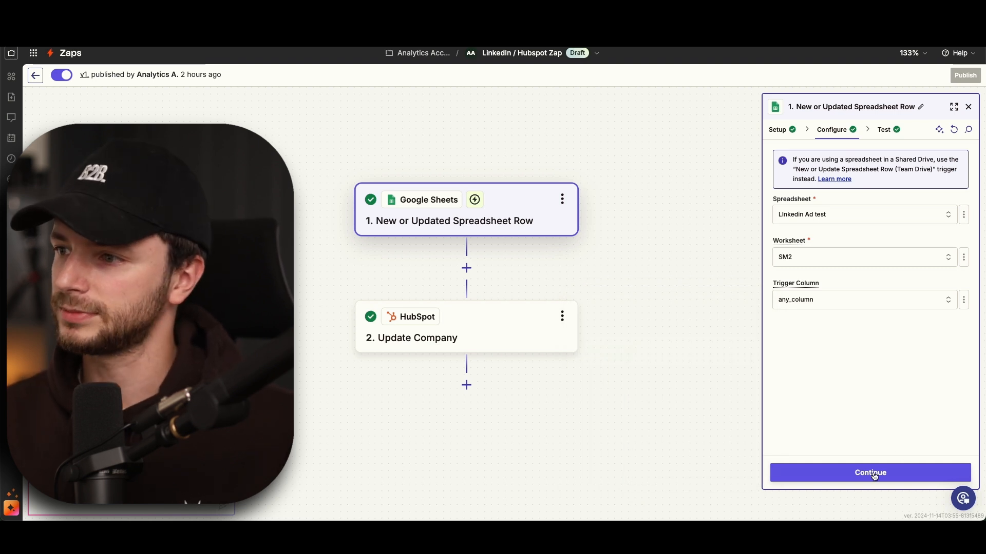
pyautogui.click(869, 472)
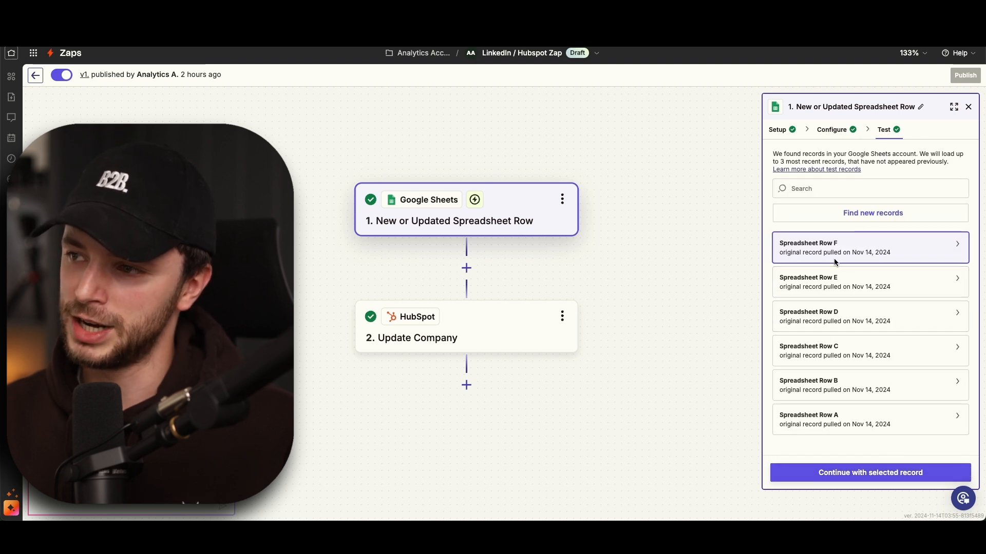
pyautogui.moveTo(450, 363)
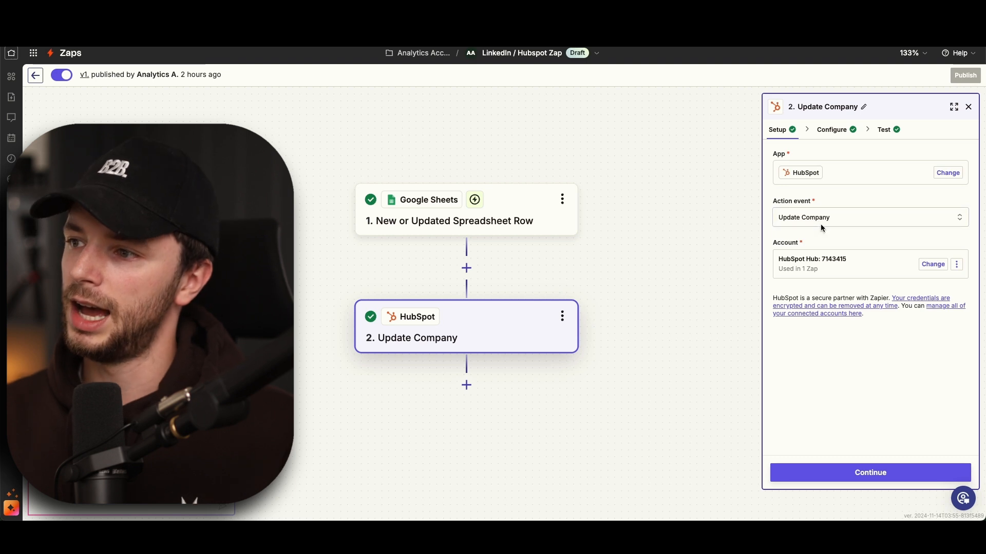
# - Review the Update Company mappings: Company id to Object ID, LinkedIn ad Impressions to LinkedIn Ad Impressions
pyautogui.click(831, 130)
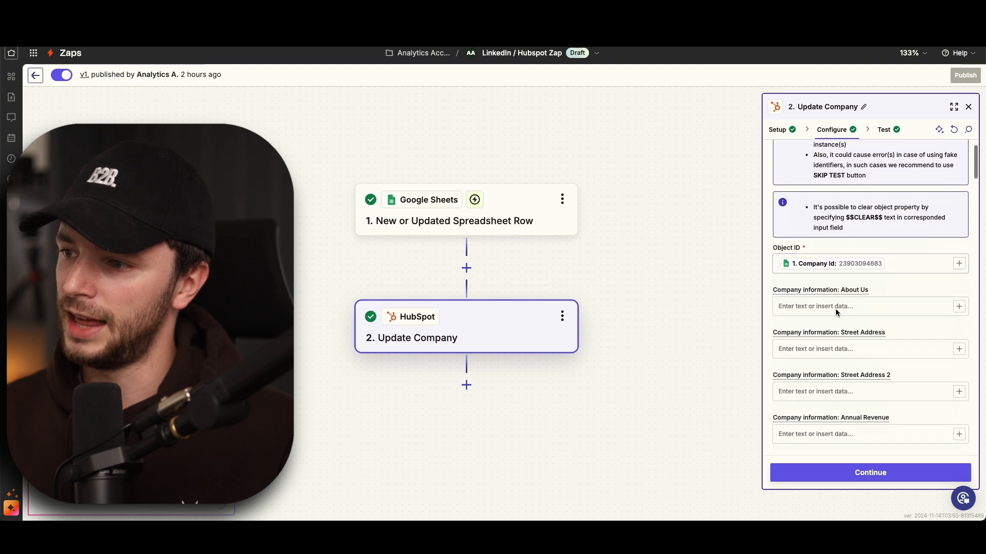
pyautogui.scroll(-3)
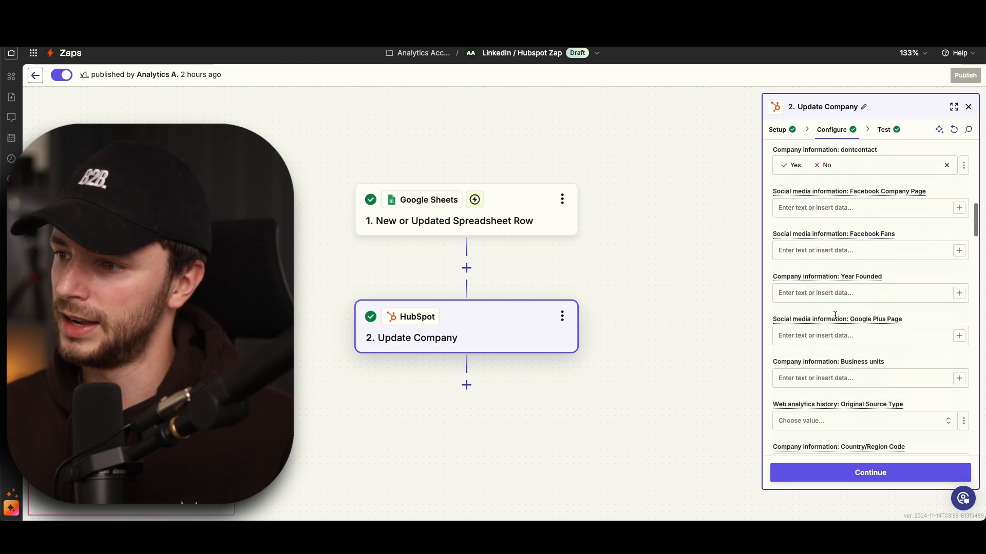
pyautogui.scroll(-3)
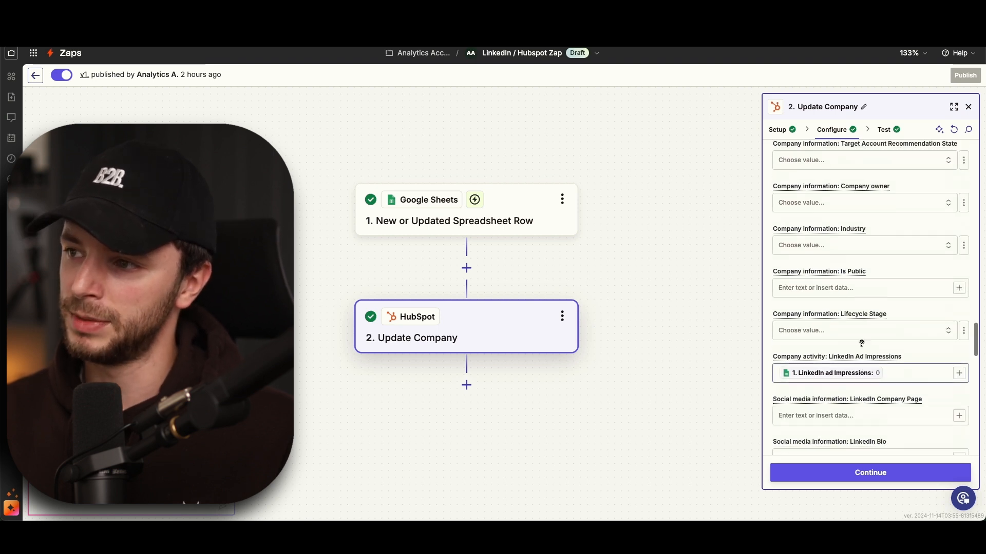
pyautogui.scroll(-3)
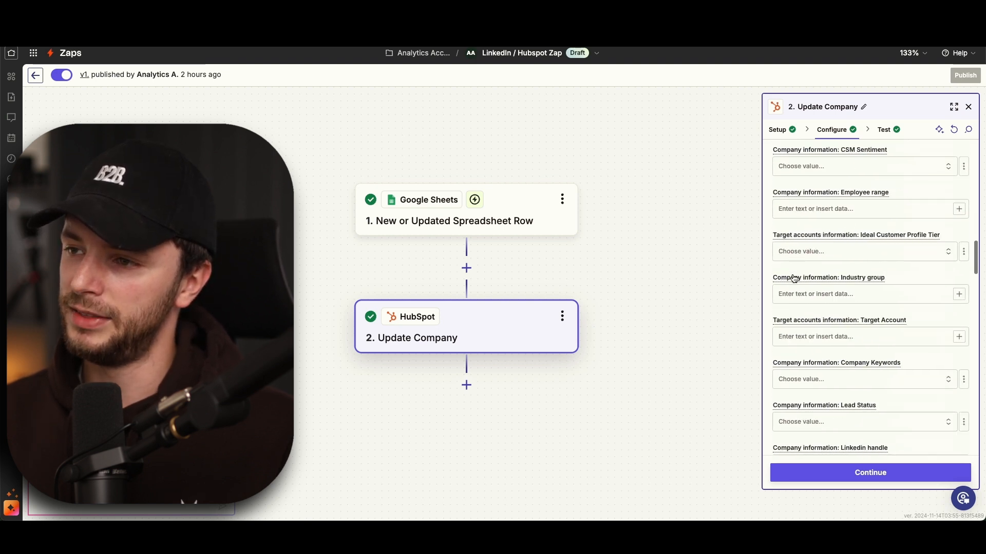
pyautogui.scroll(-3)
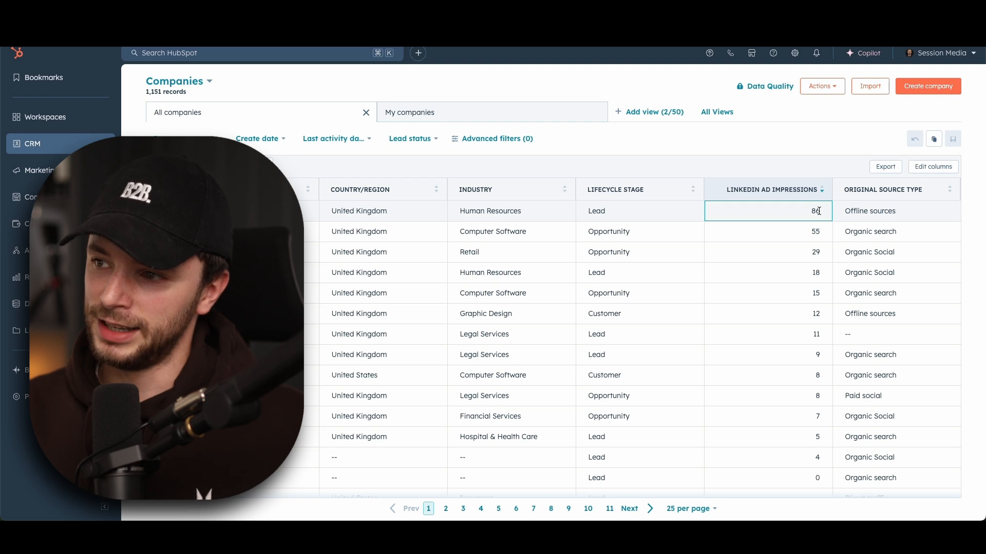
# - Check the LinkedIn Ad Impressions column sorted descending, highlighting the 55 value below 86
pyautogui.click(767, 232)
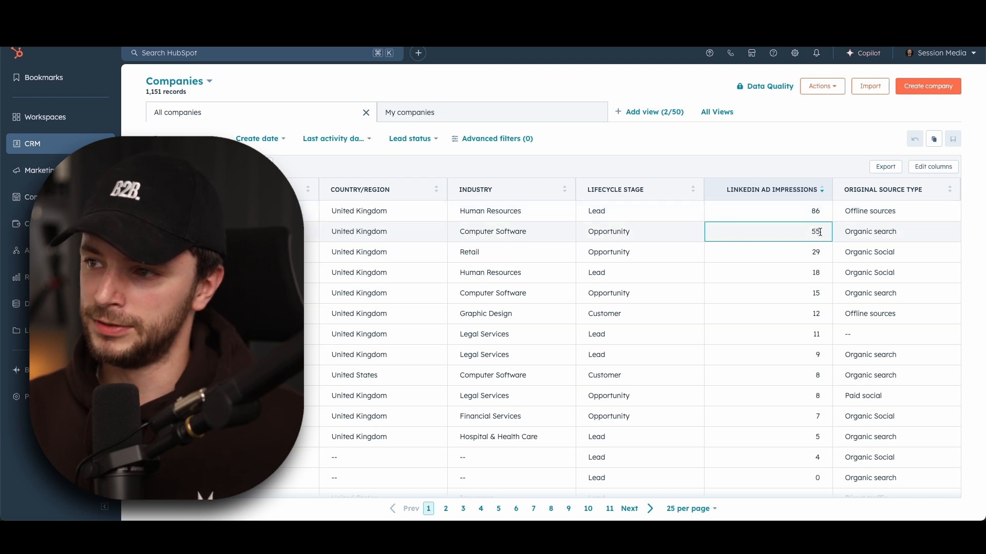